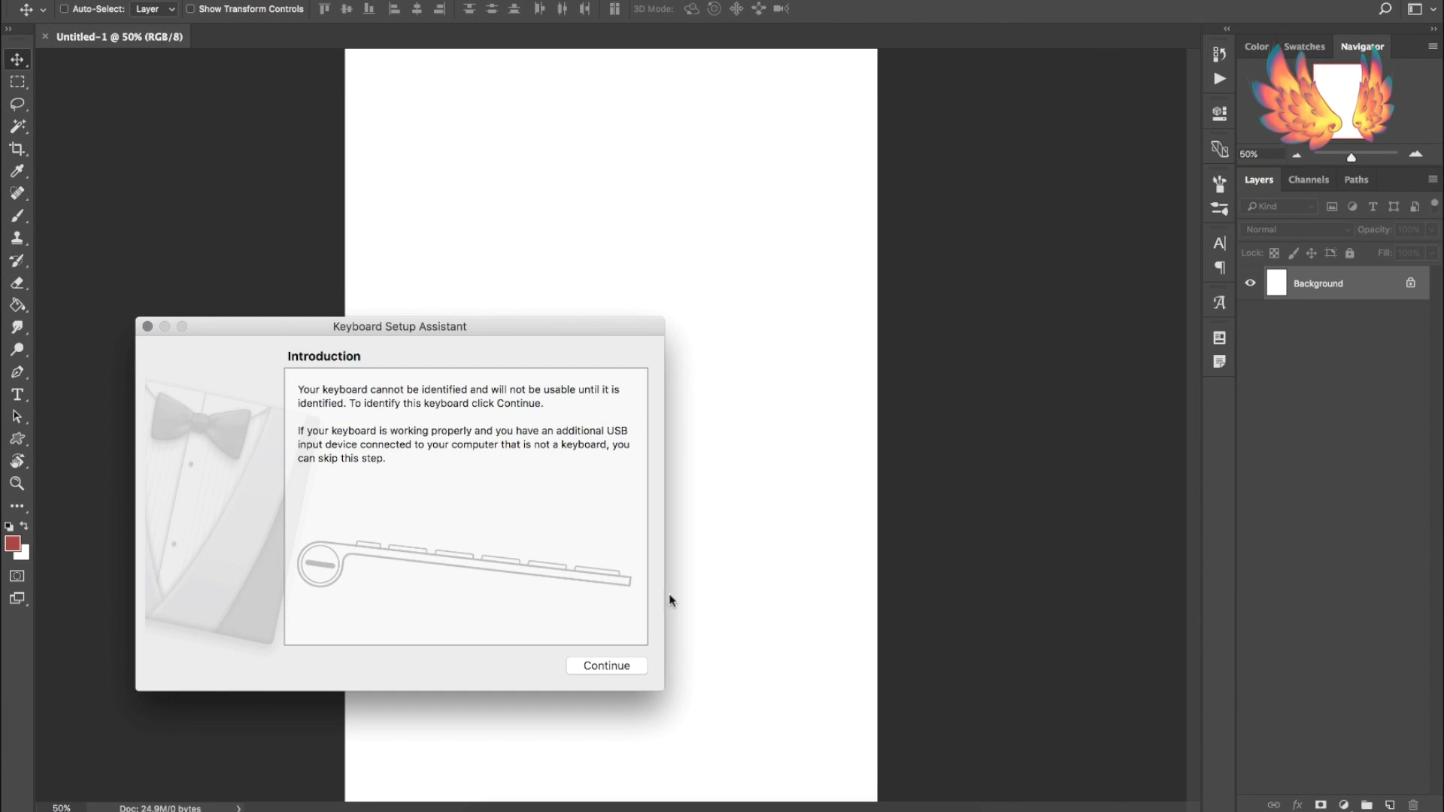
Continue past the Keyboard Setup Assistant introduction so it starts identifying the keyboard.
{"action": "left_click", "coordinate": [606, 665]}
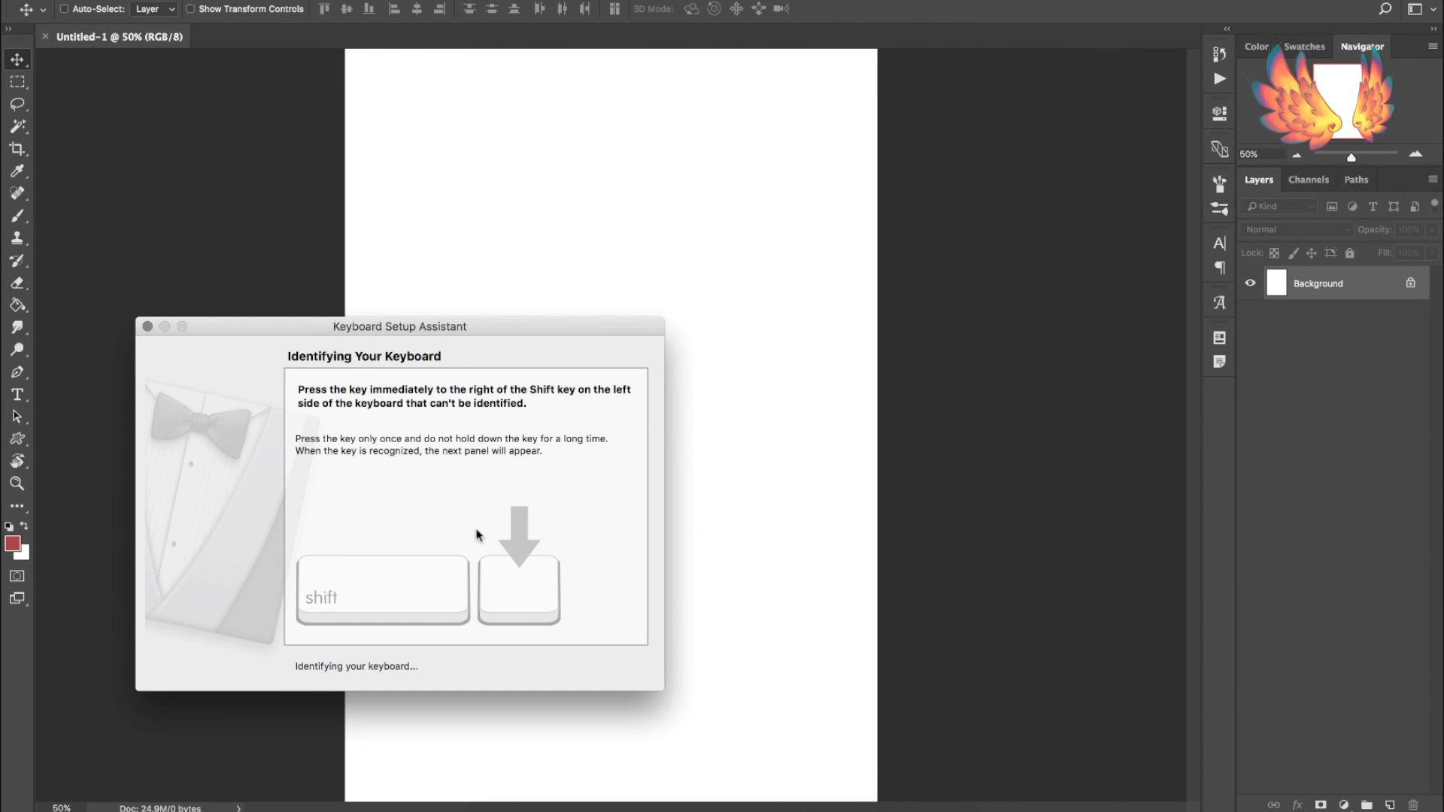
{"action": "mouse_move", "coordinate": [572, 430]}
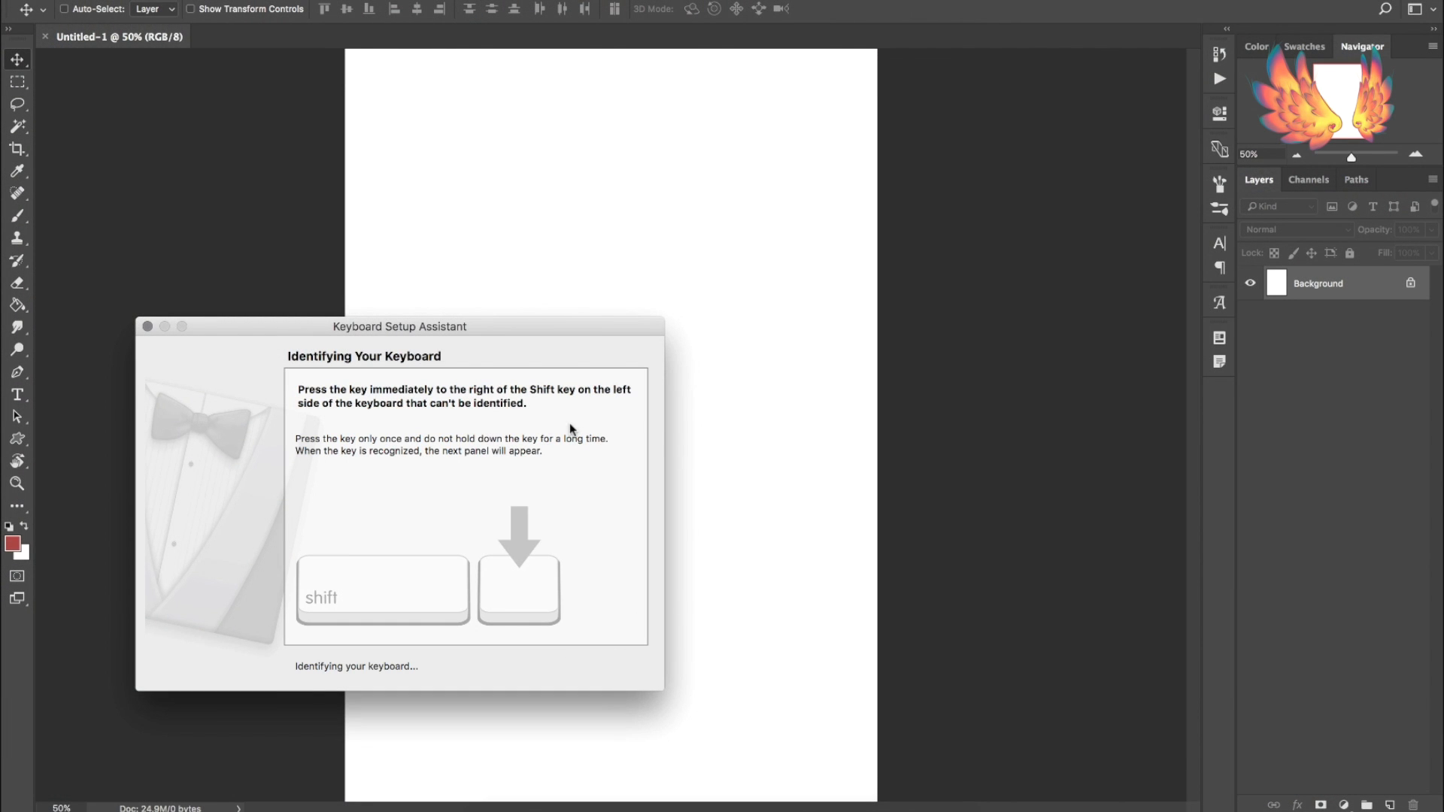
{"action": "mouse_move", "coordinate": [490, 513]}
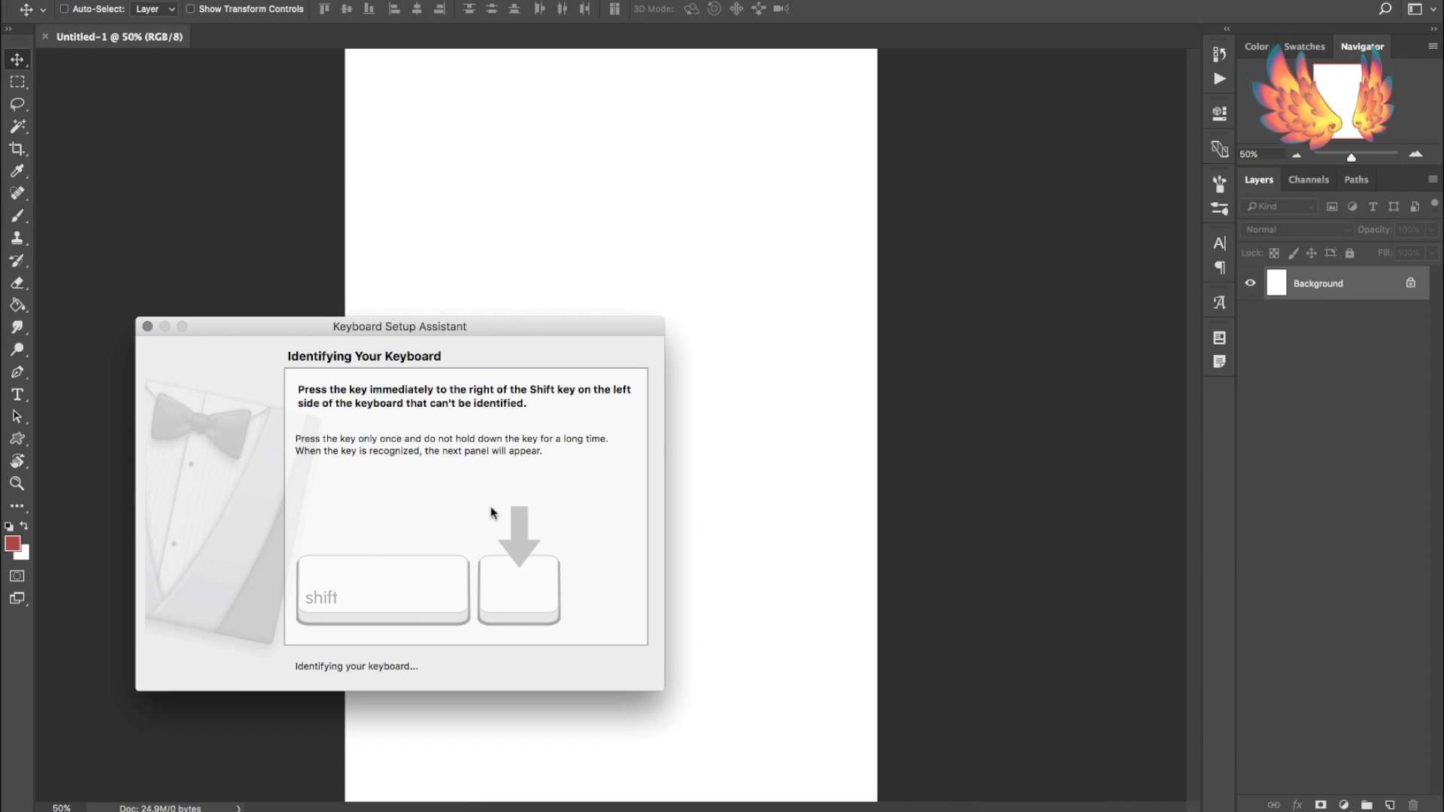
{"action": "mouse_move", "coordinate": [479, 499]}
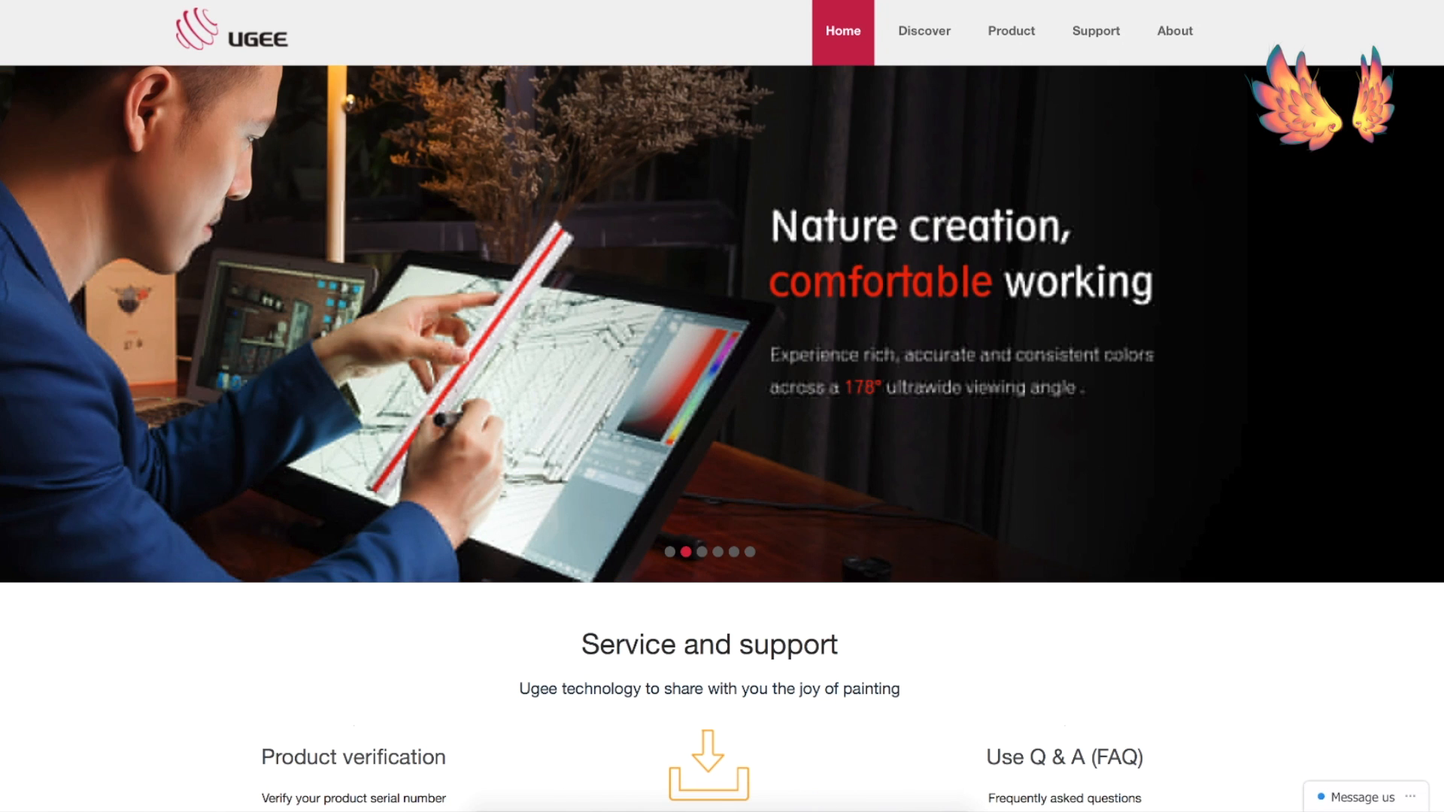
Browse the UGEE homepage and go to the Pen tablets category under Product.
{"action": "scroll", "scroll_direction": "down", "scroll_amount": 3}
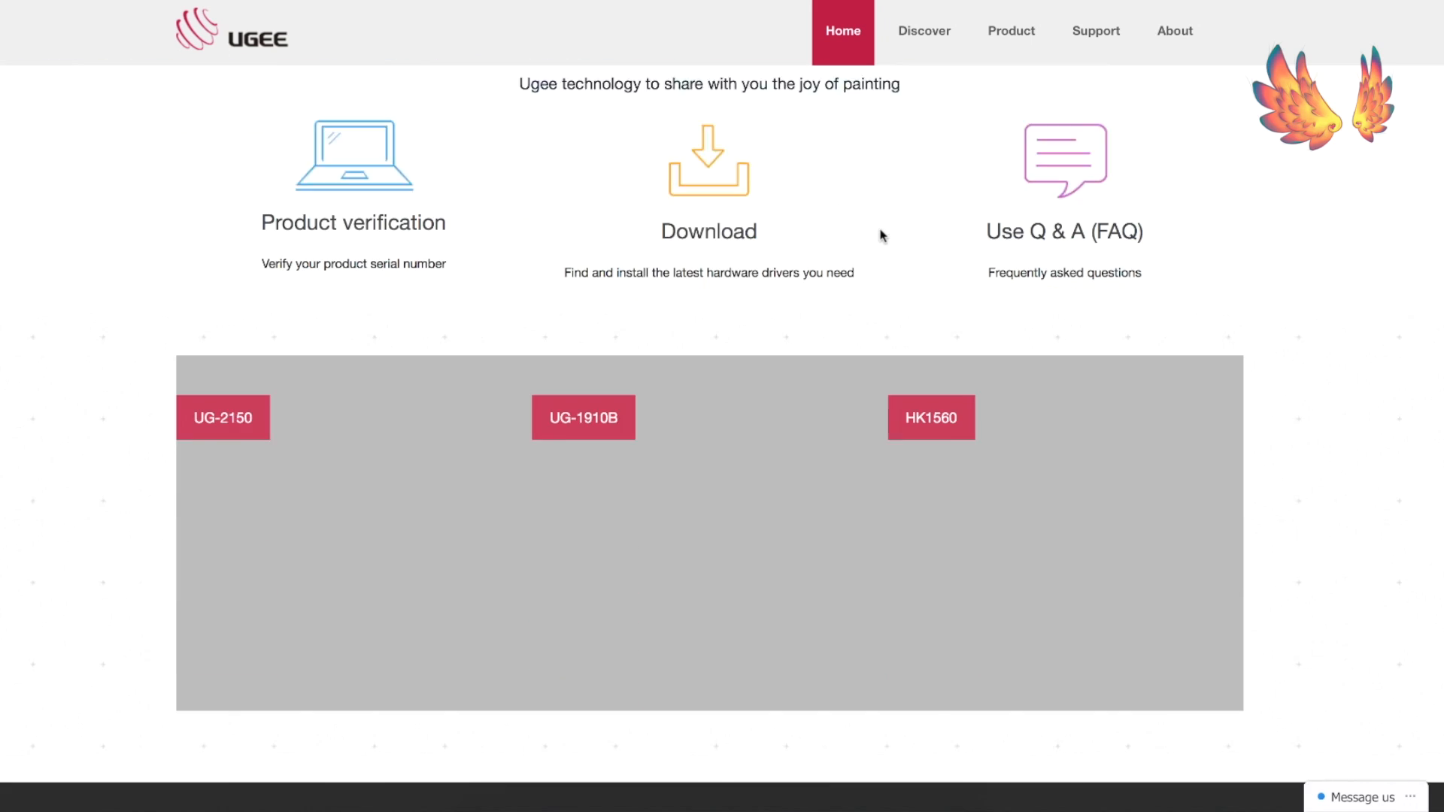
{"action": "scroll", "scroll_direction": "down", "scroll_amount": 3}
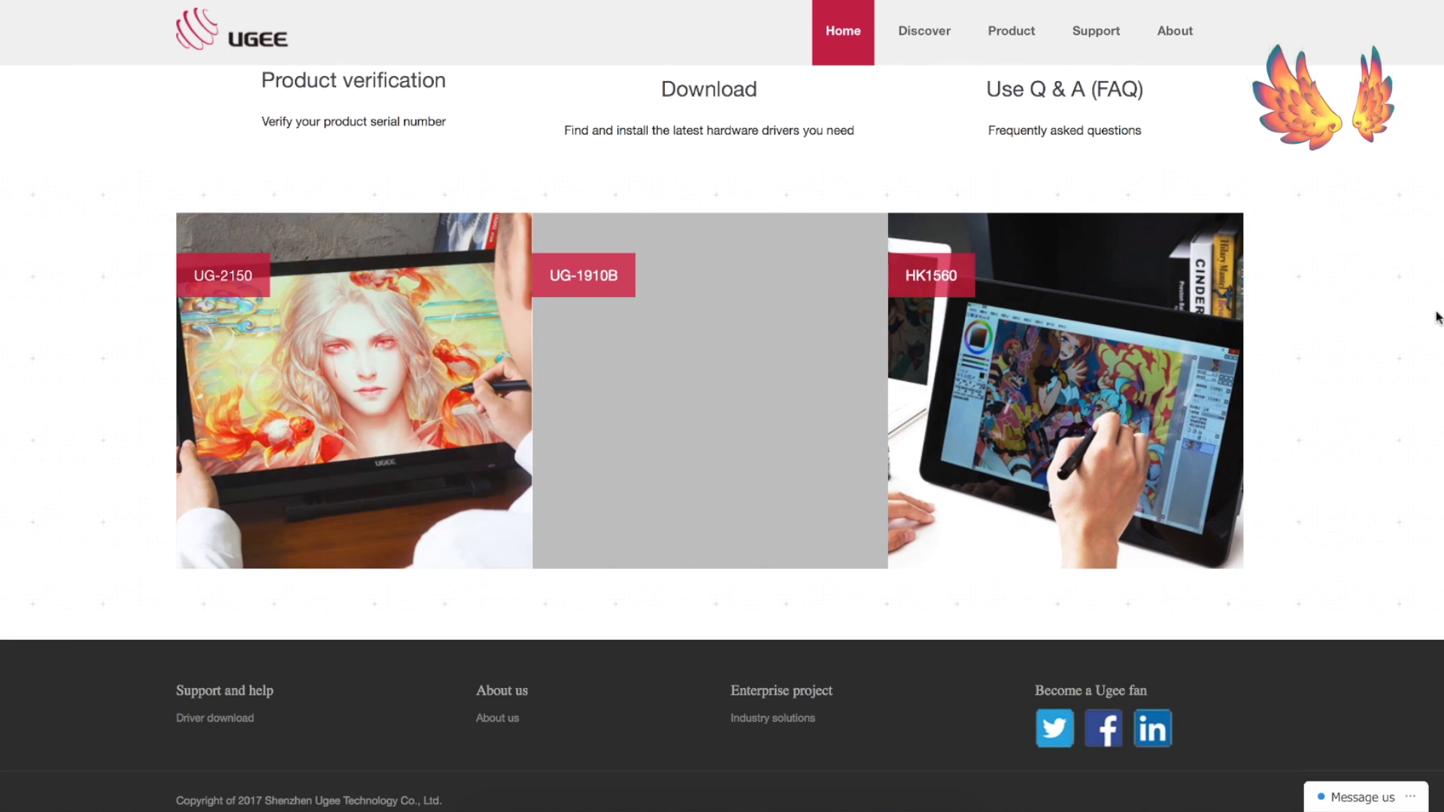
{"action": "scroll", "scroll_direction": "up", "scroll_amount": 3}
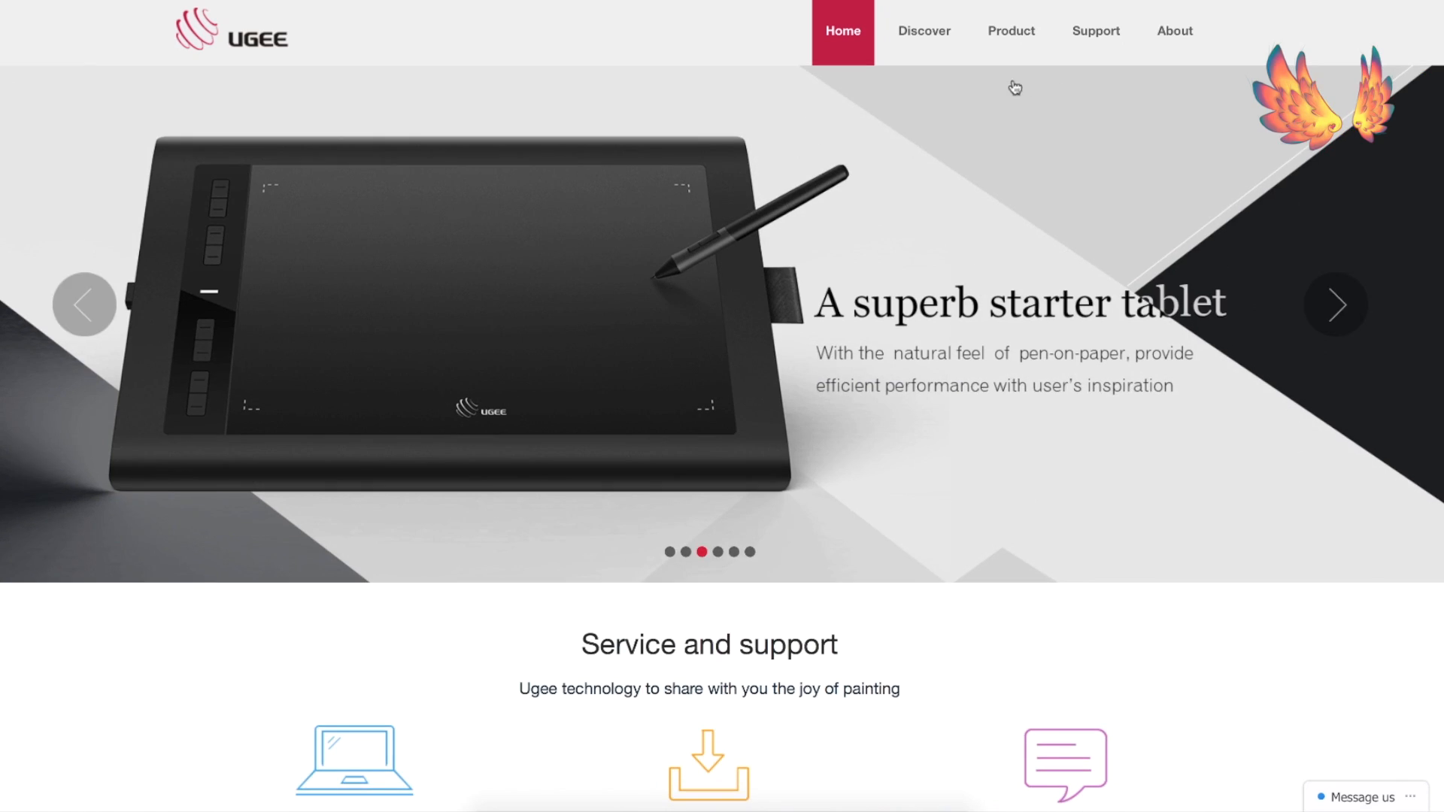
{"action": "left_click", "coordinate": [1011, 30]}
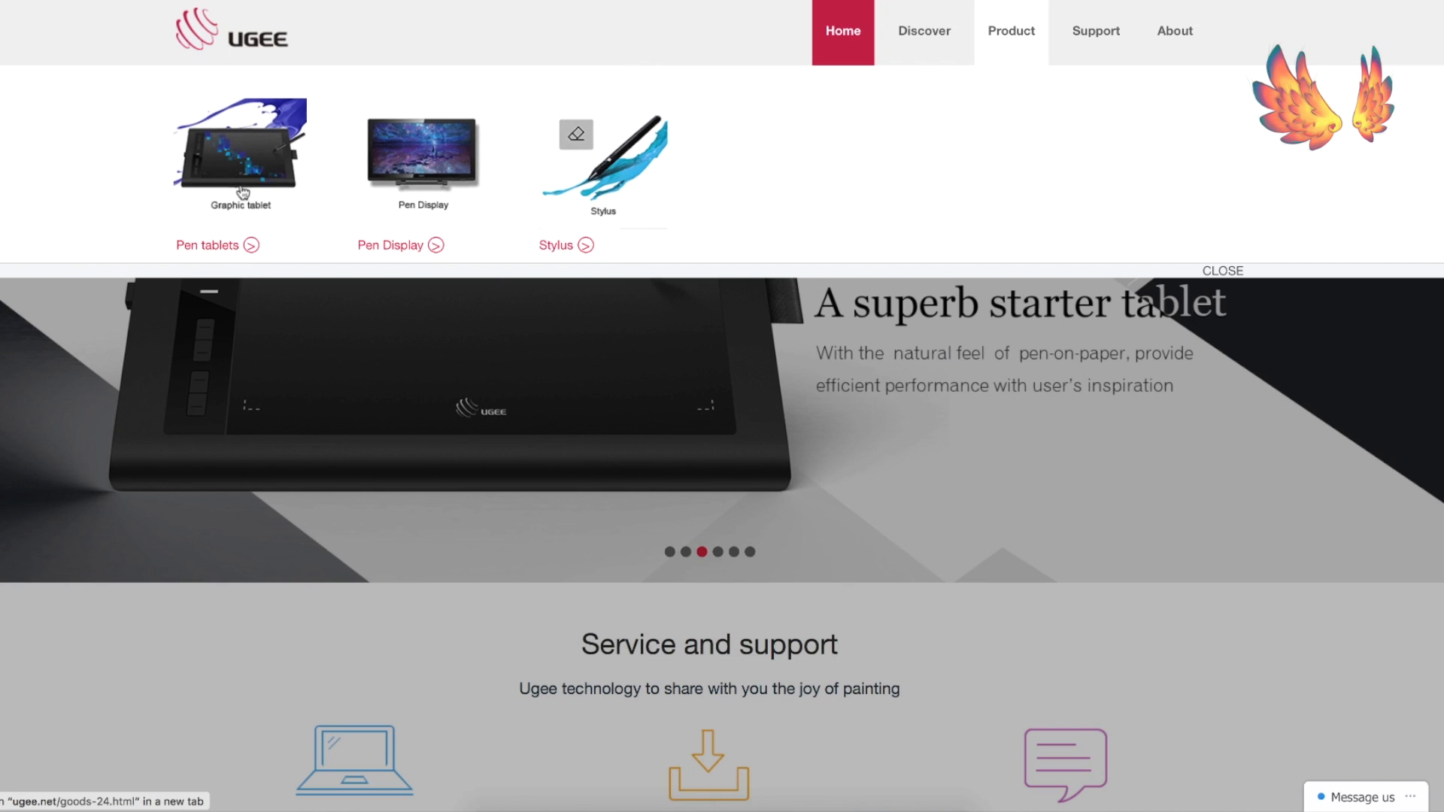
{"action": "left_click", "coordinate": [209, 246]}
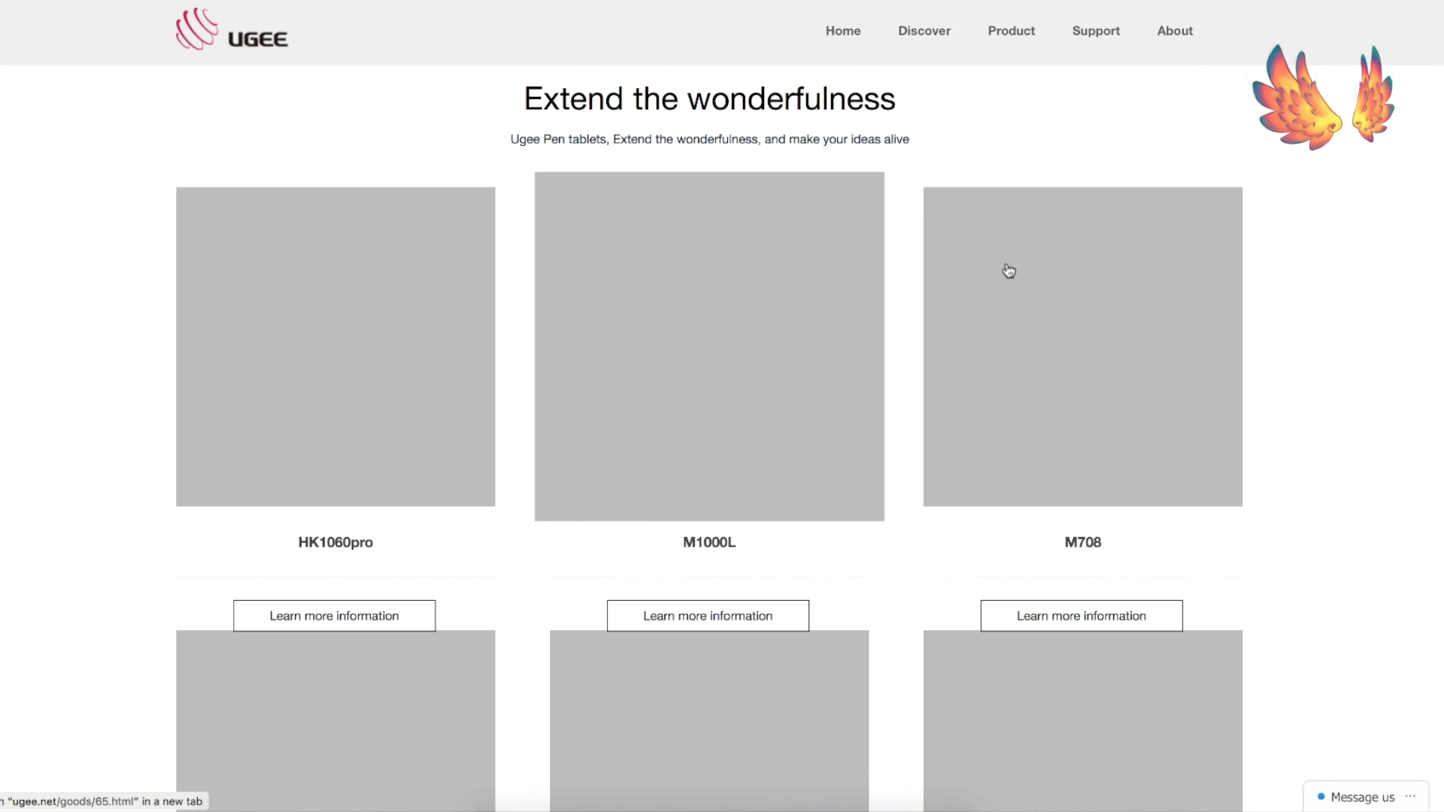
Look through the pen tablets list and open the M708 product page.
{"action": "scroll", "scroll_direction": "down", "scroll_amount": 3}
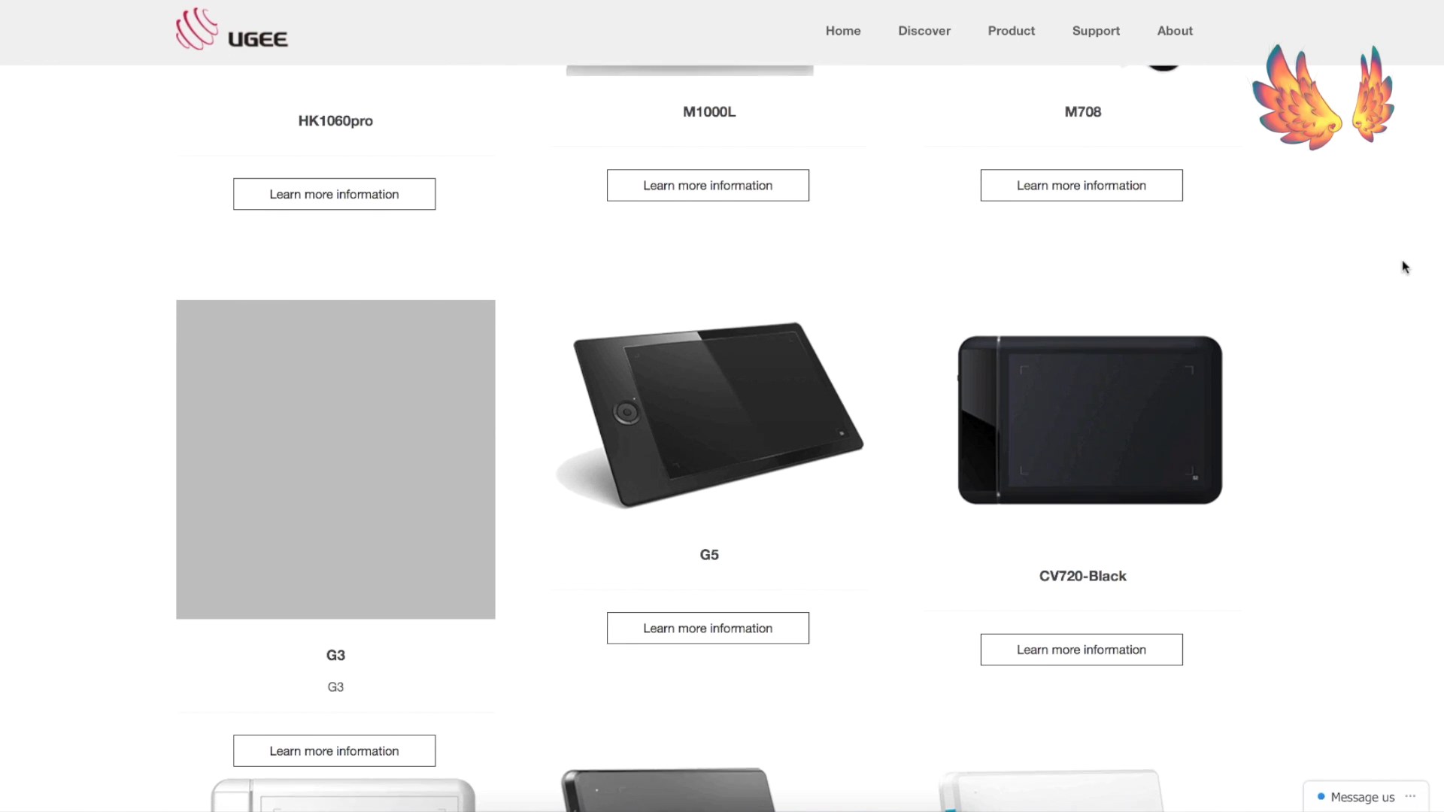
{"action": "scroll", "scroll_direction": "down", "scroll_amount": 3}
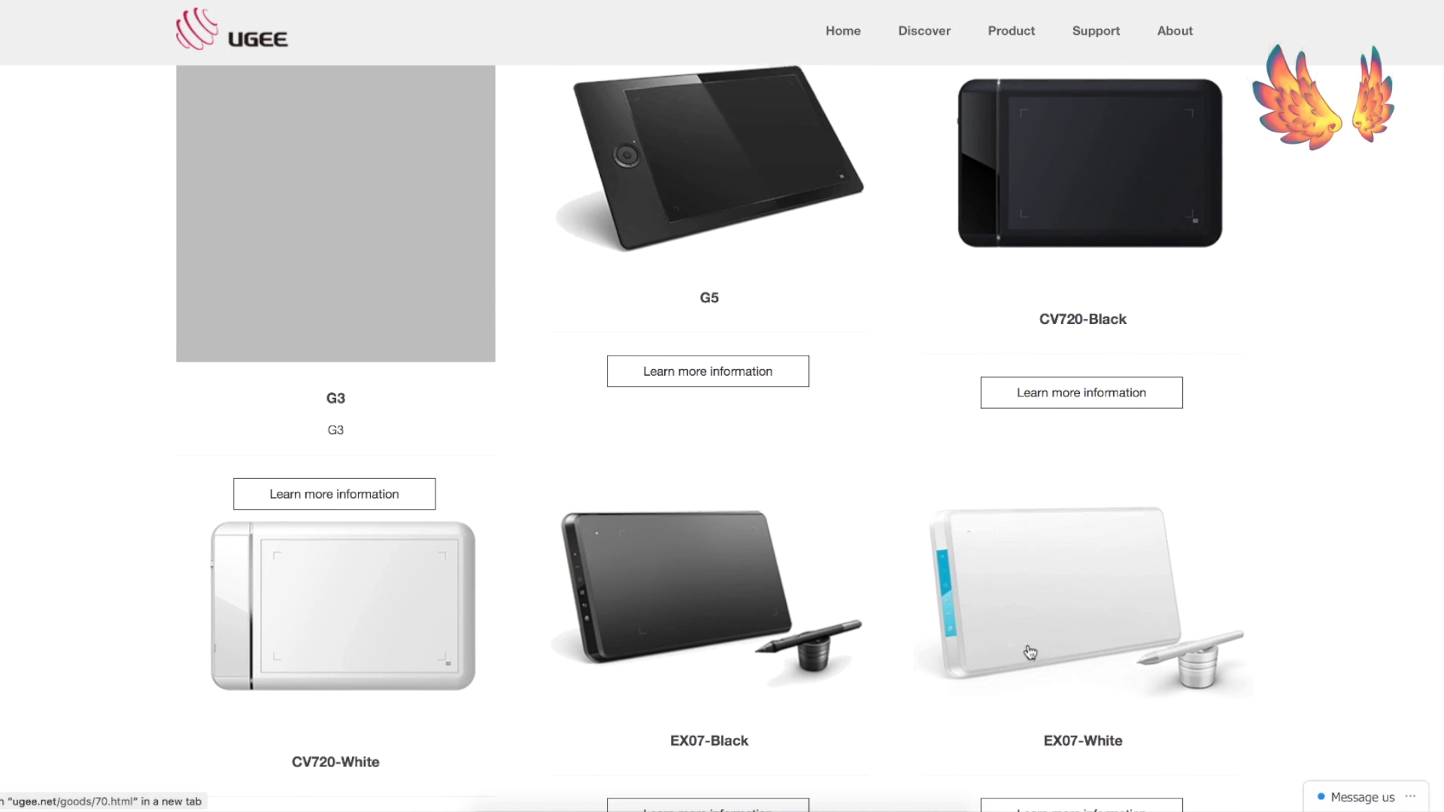
{"action": "scroll", "scroll_direction": "down", "scroll_amount": 3}
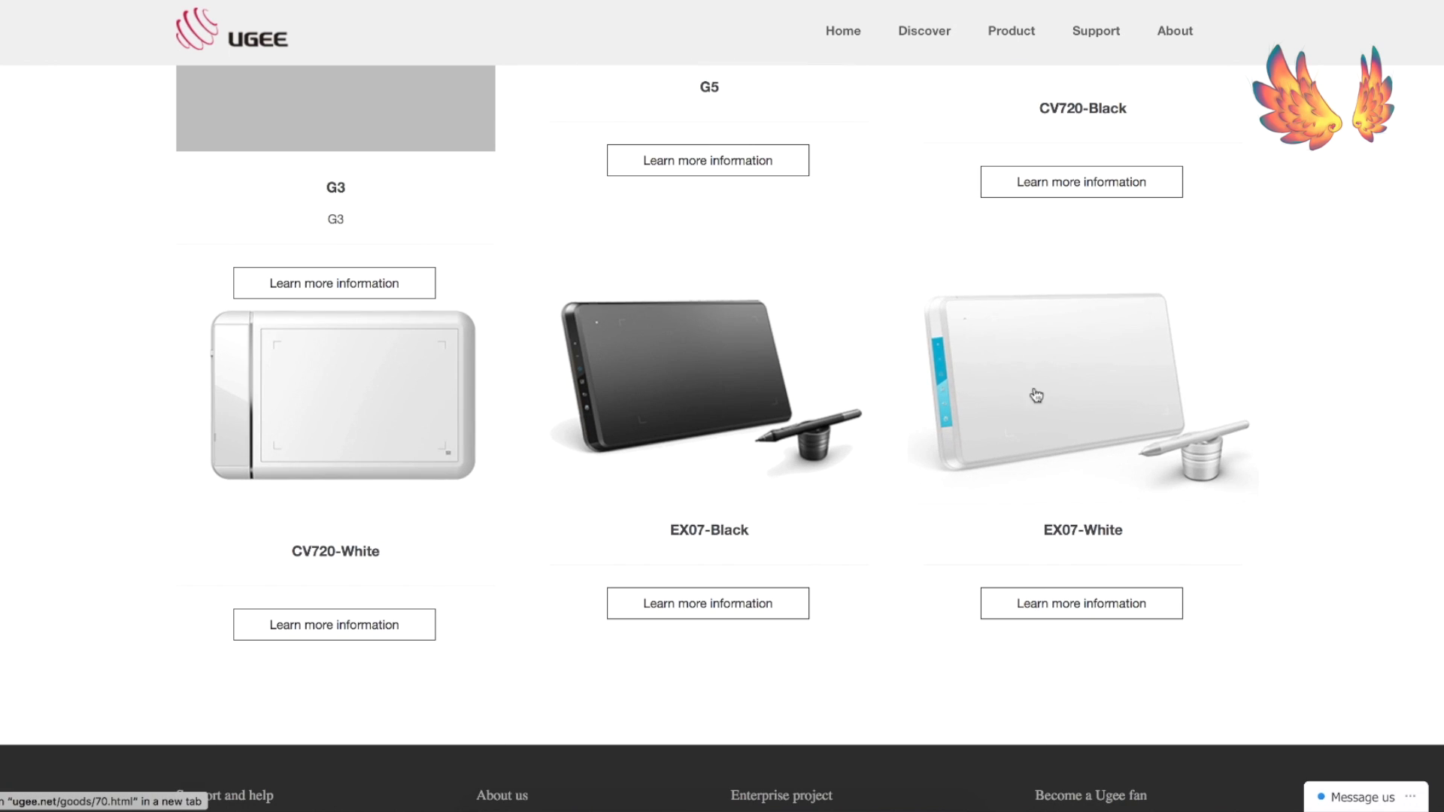
{"action": "scroll", "scroll_direction": "up", "scroll_amount": 3}
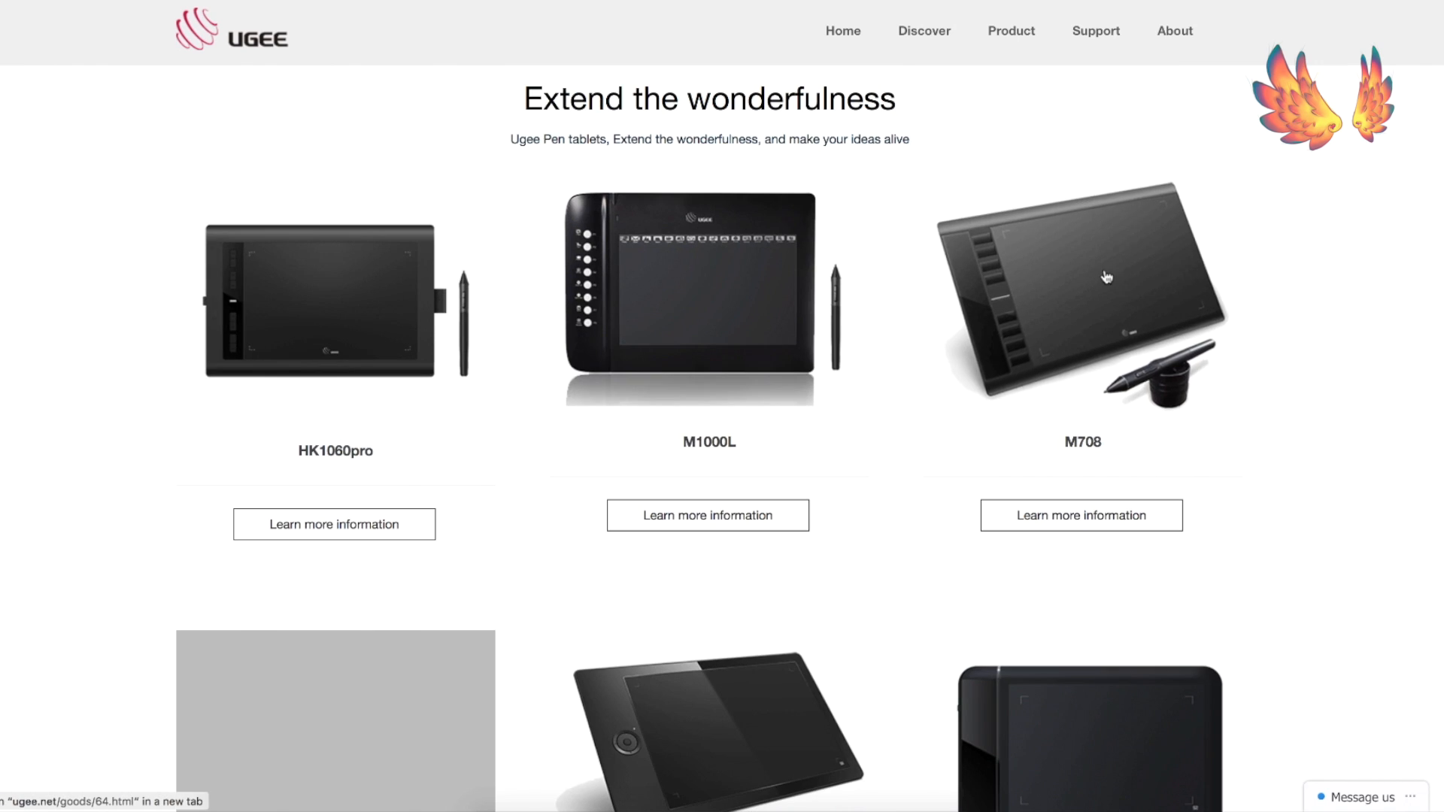
{"action": "left_click", "coordinate": [1080, 515]}
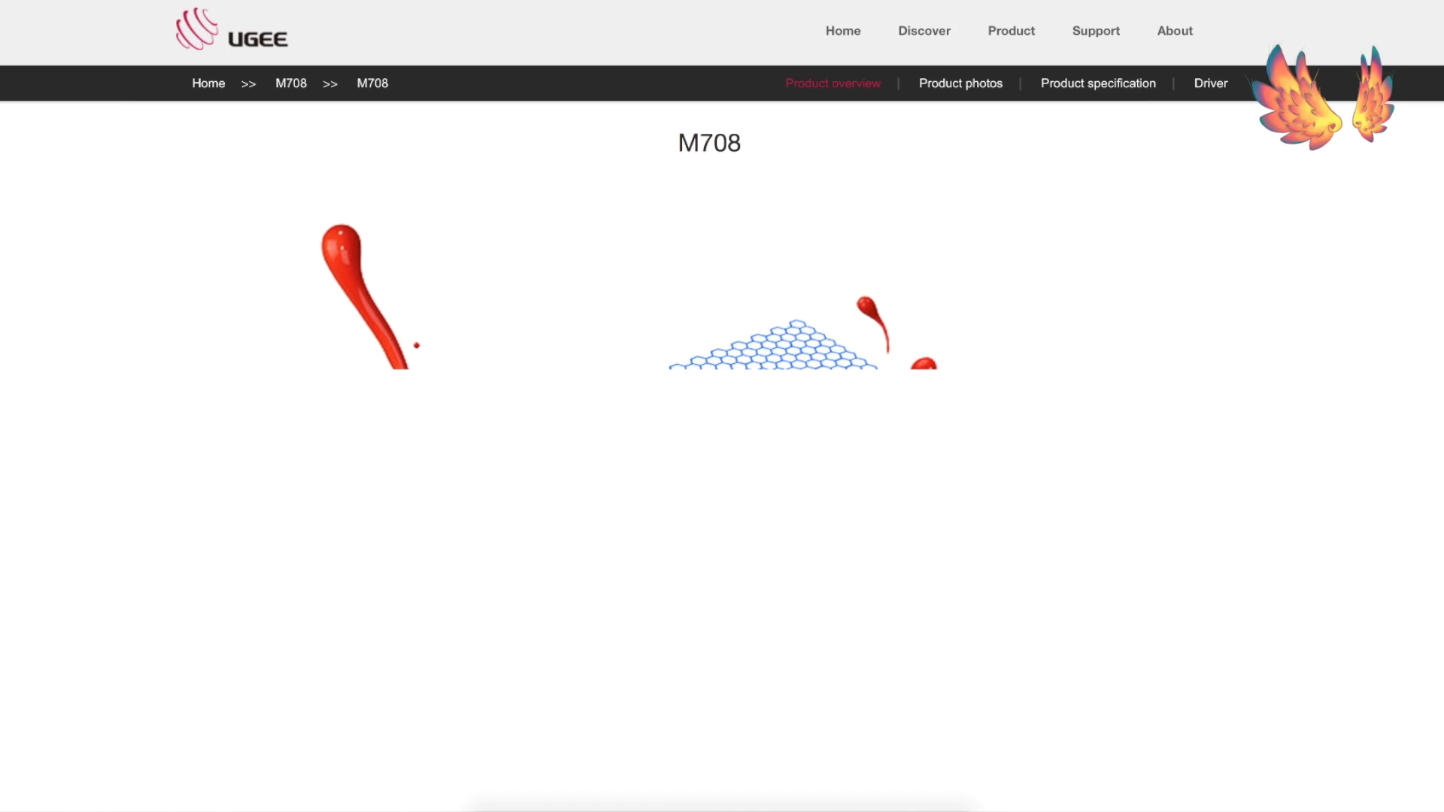
Read through the M708 overview and go to the Driver downloads list.
{"action": "scroll", "scroll_direction": "down", "scroll_amount": 3}
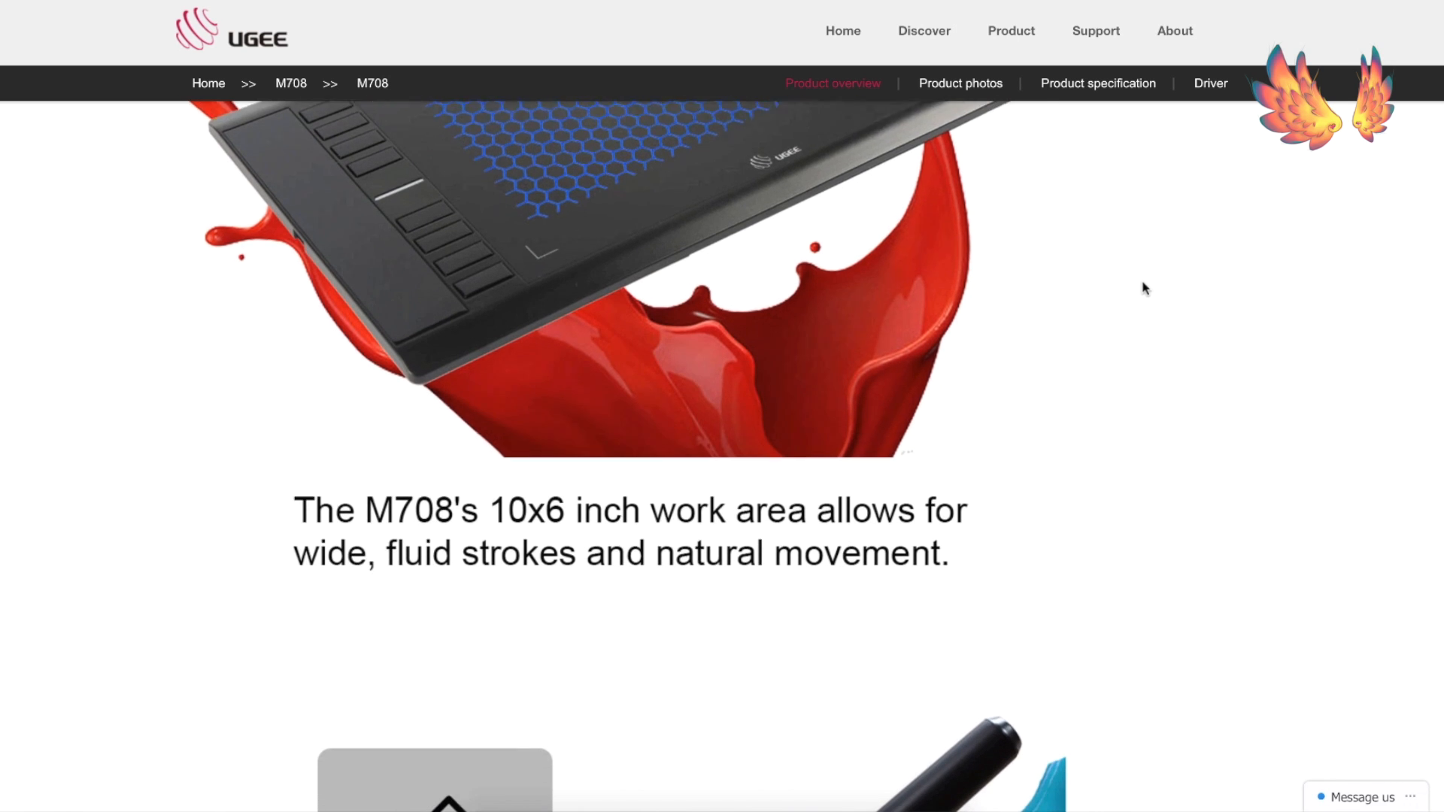
{"action": "scroll", "scroll_direction": "down", "scroll_amount": 3}
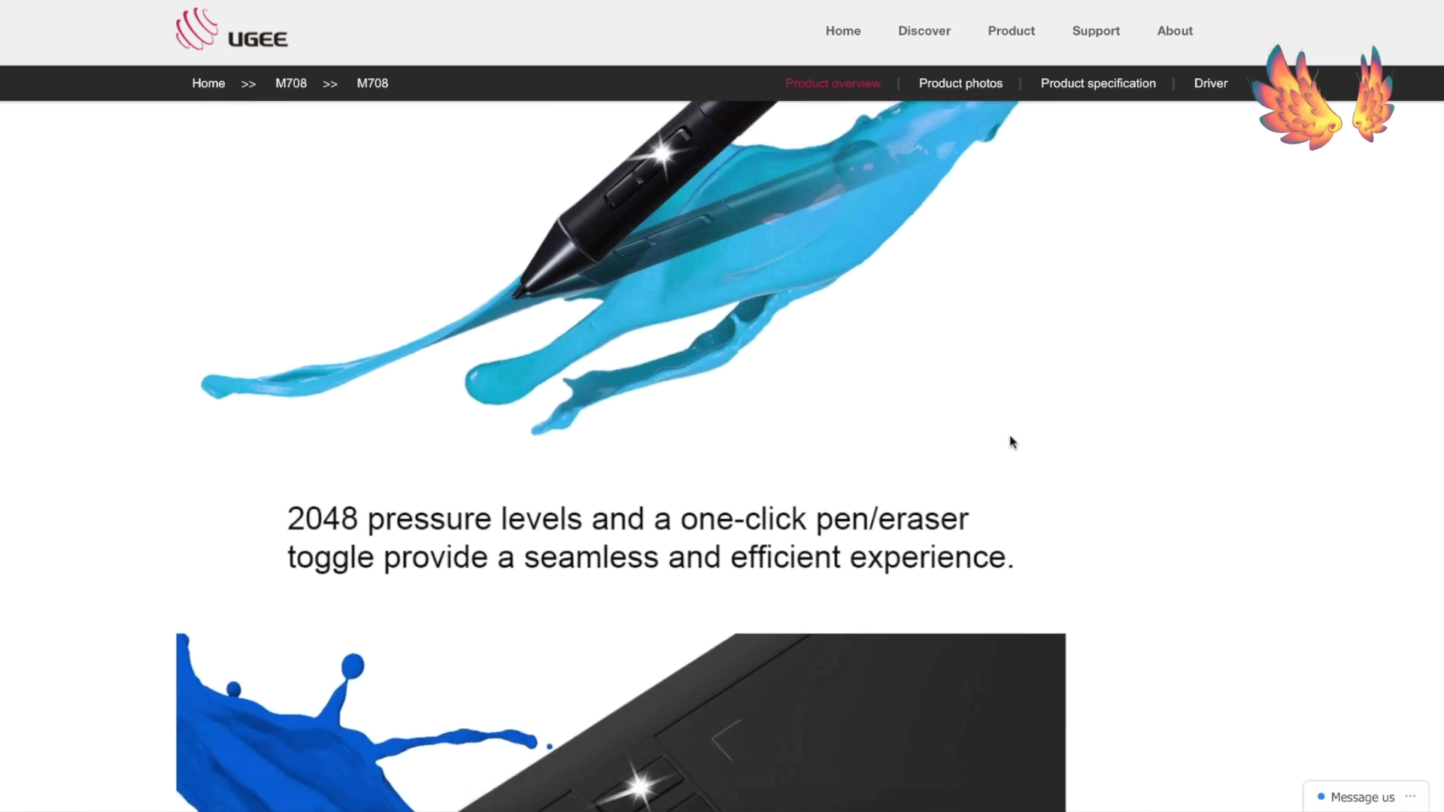
{"action": "scroll", "scroll_direction": "down", "scroll_amount": 3}
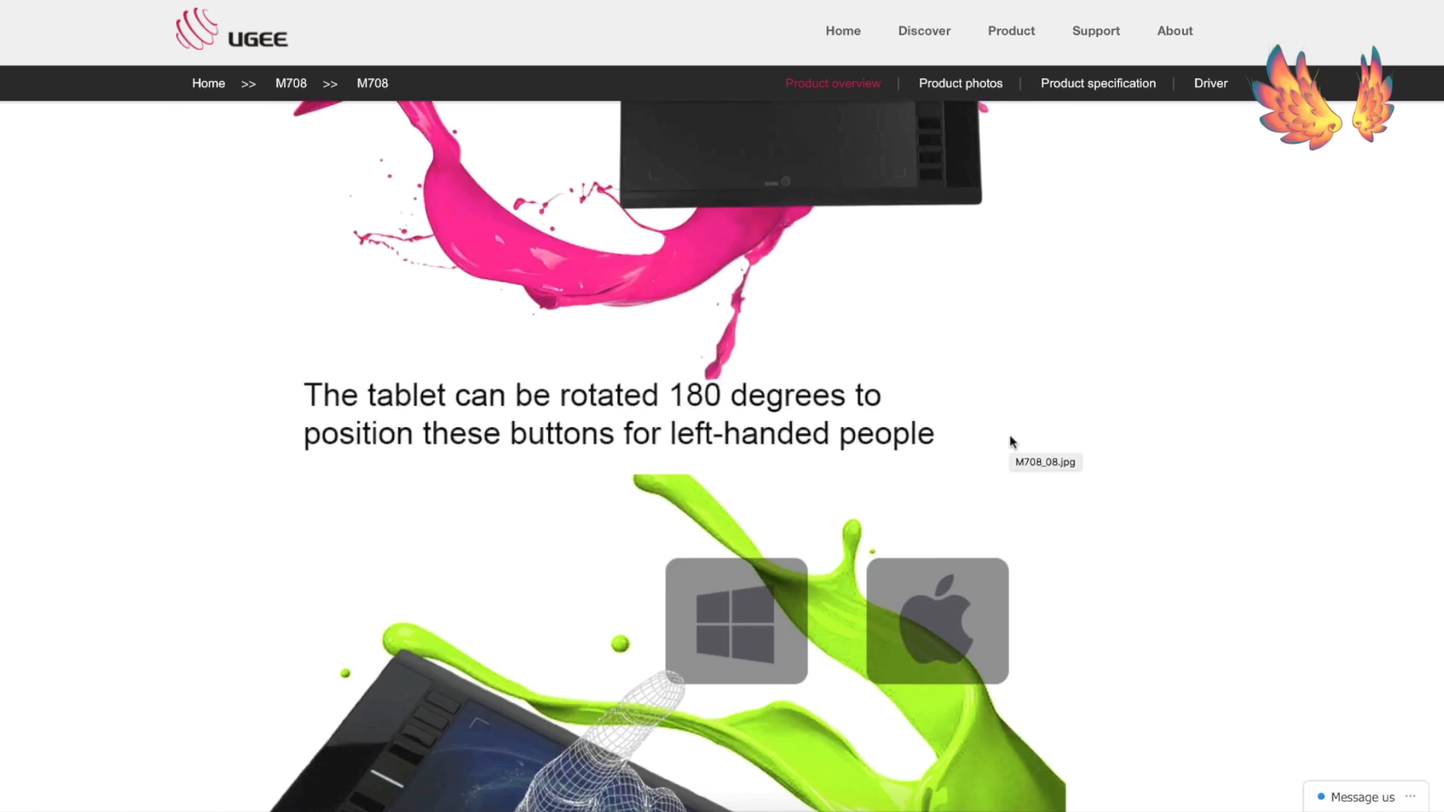
{"action": "scroll", "scroll_direction": "down", "scroll_amount": 3}
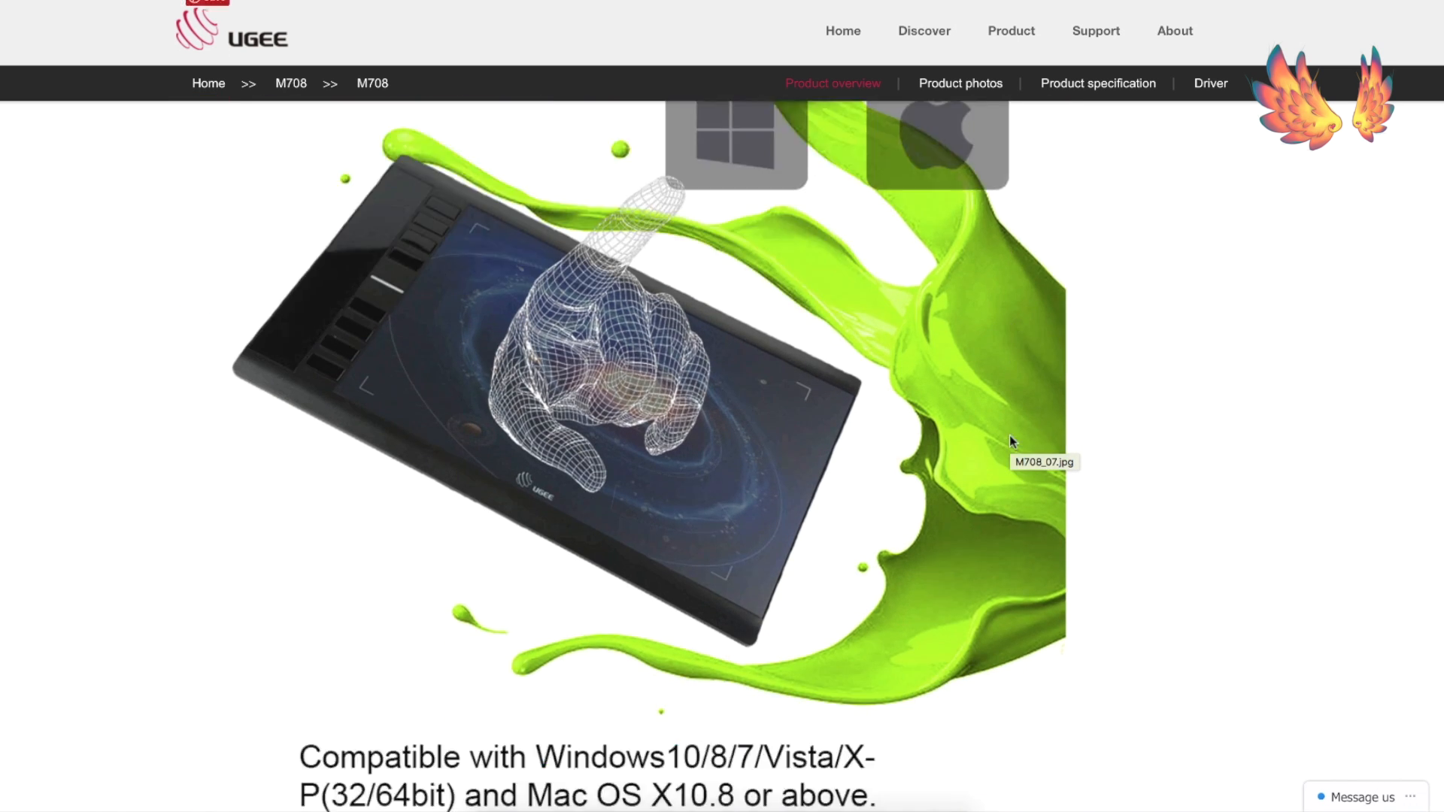
{"action": "scroll", "scroll_direction": "down", "scroll_amount": 3}
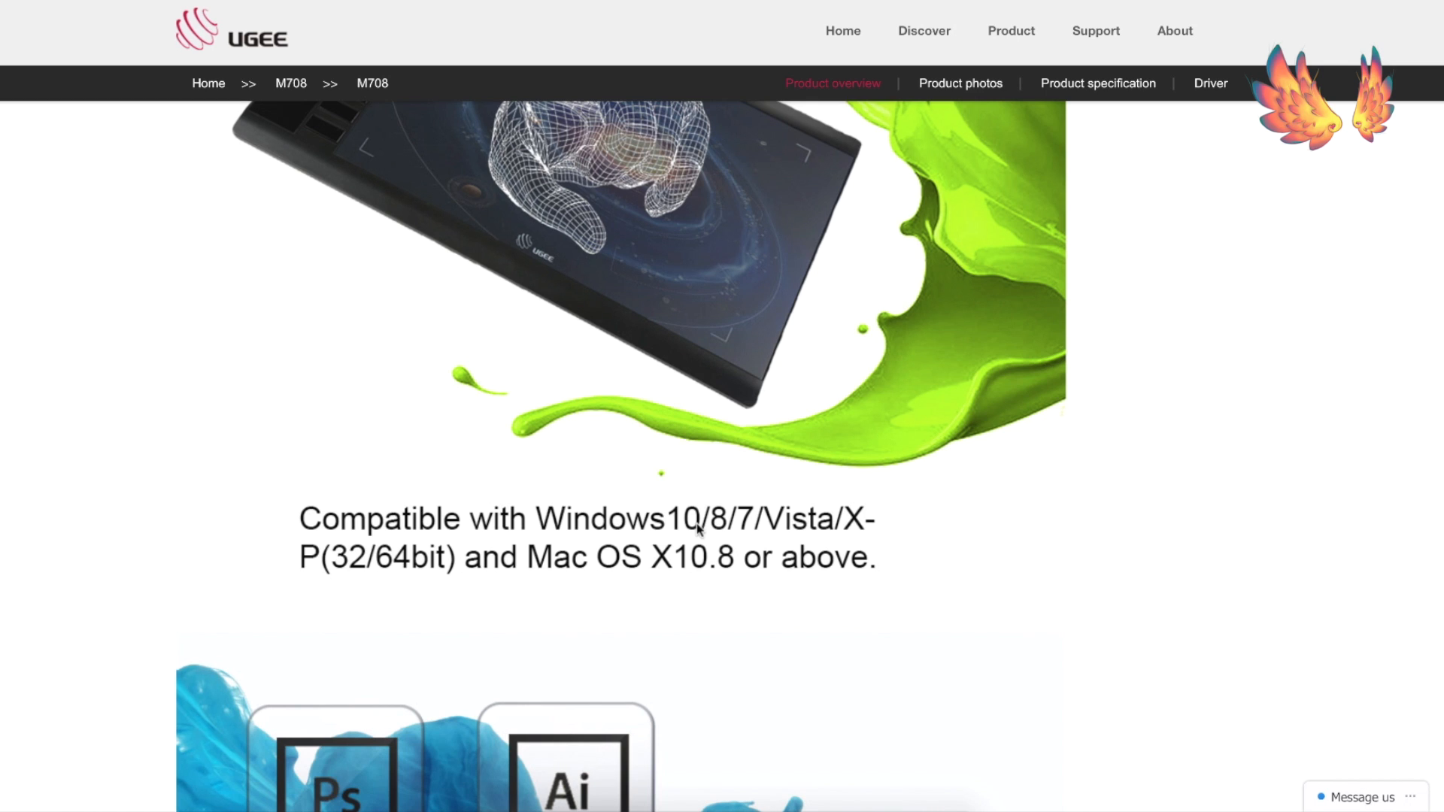
{"action": "scroll", "scroll_direction": "down", "scroll_amount": 3}
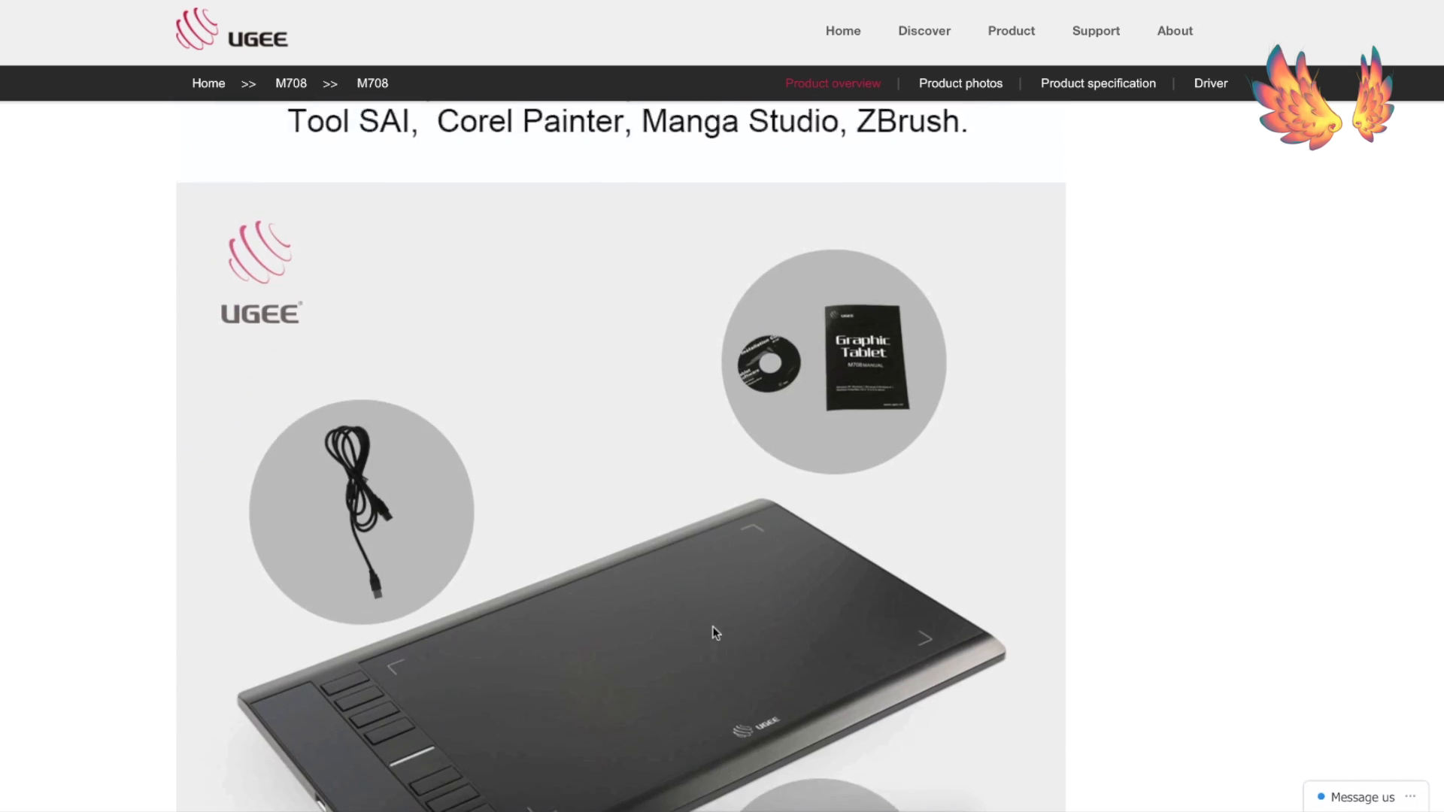
{"action": "scroll", "scroll_direction": "down", "scroll_amount": 3}
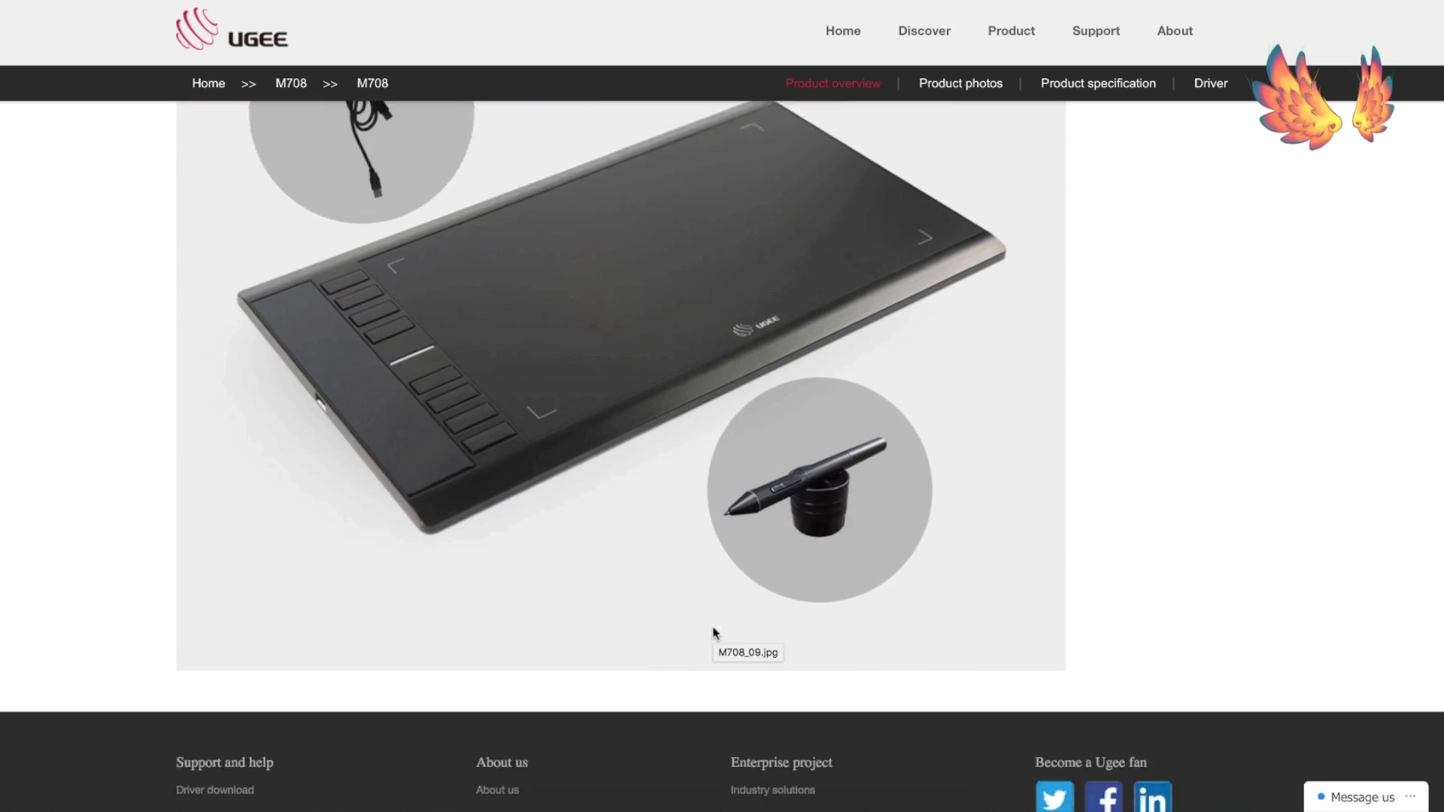
{"action": "scroll", "scroll_direction": "up", "scroll_amount": 3}
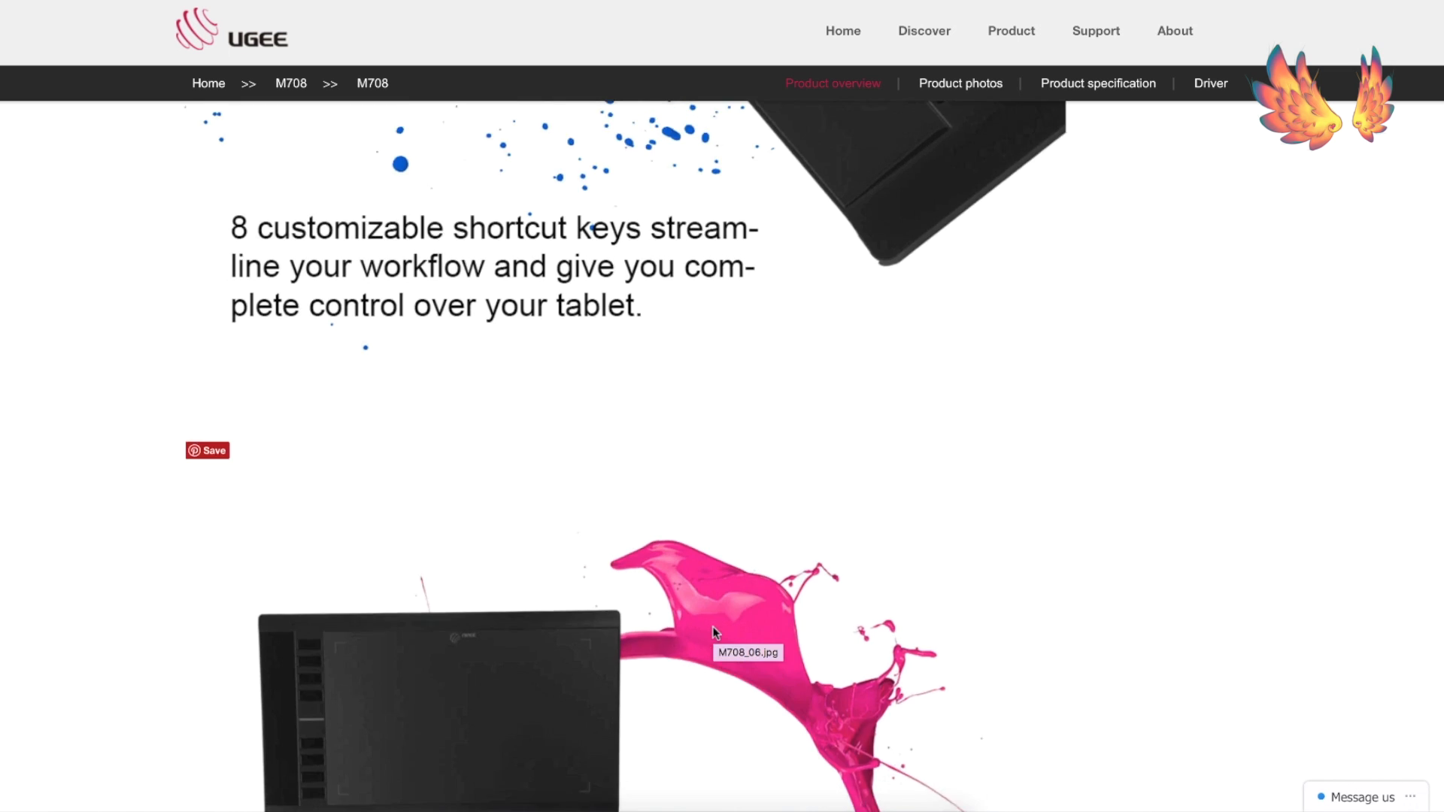
{"action": "scroll", "scroll_direction": "up", "scroll_amount": 3}
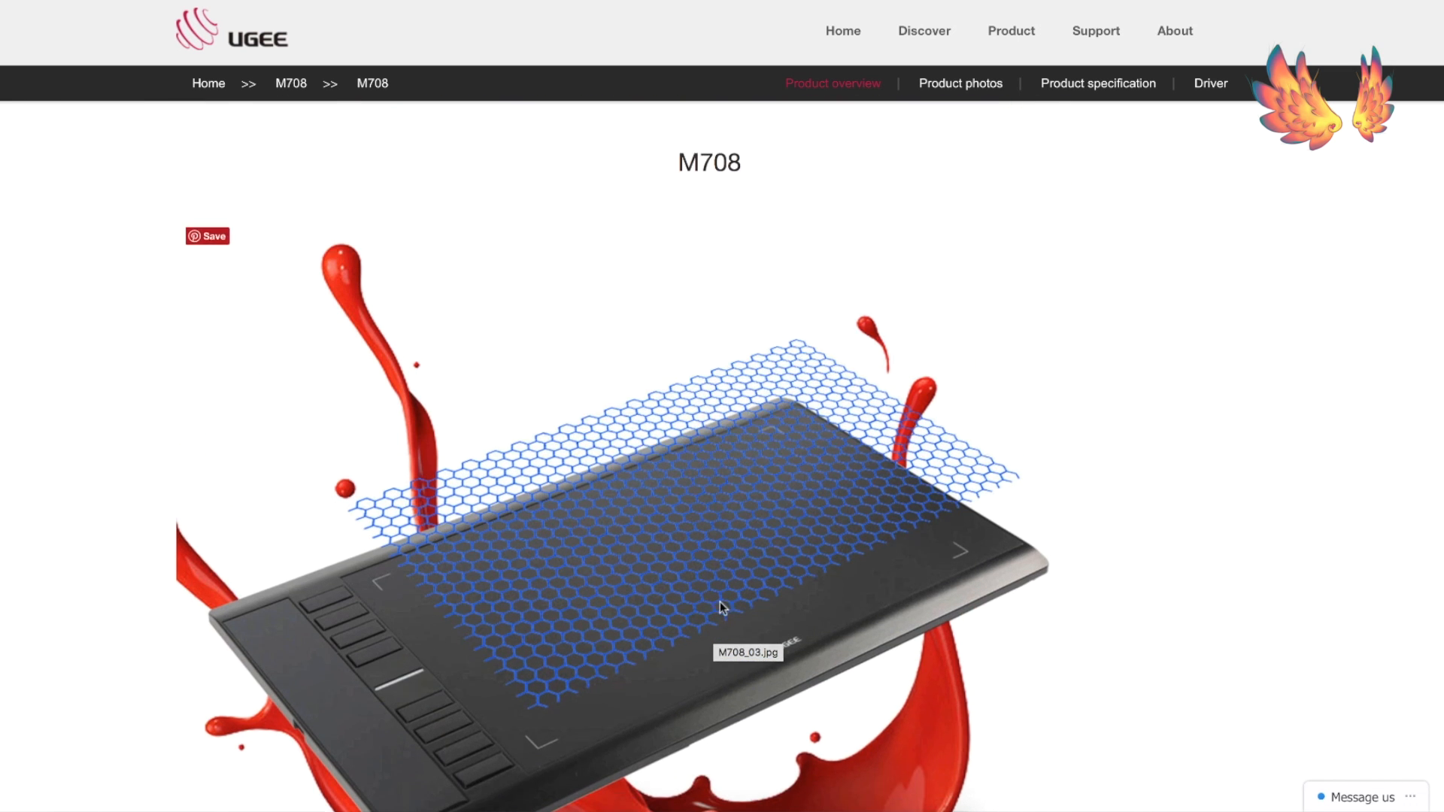
{"action": "left_click", "coordinate": [1210, 83]}
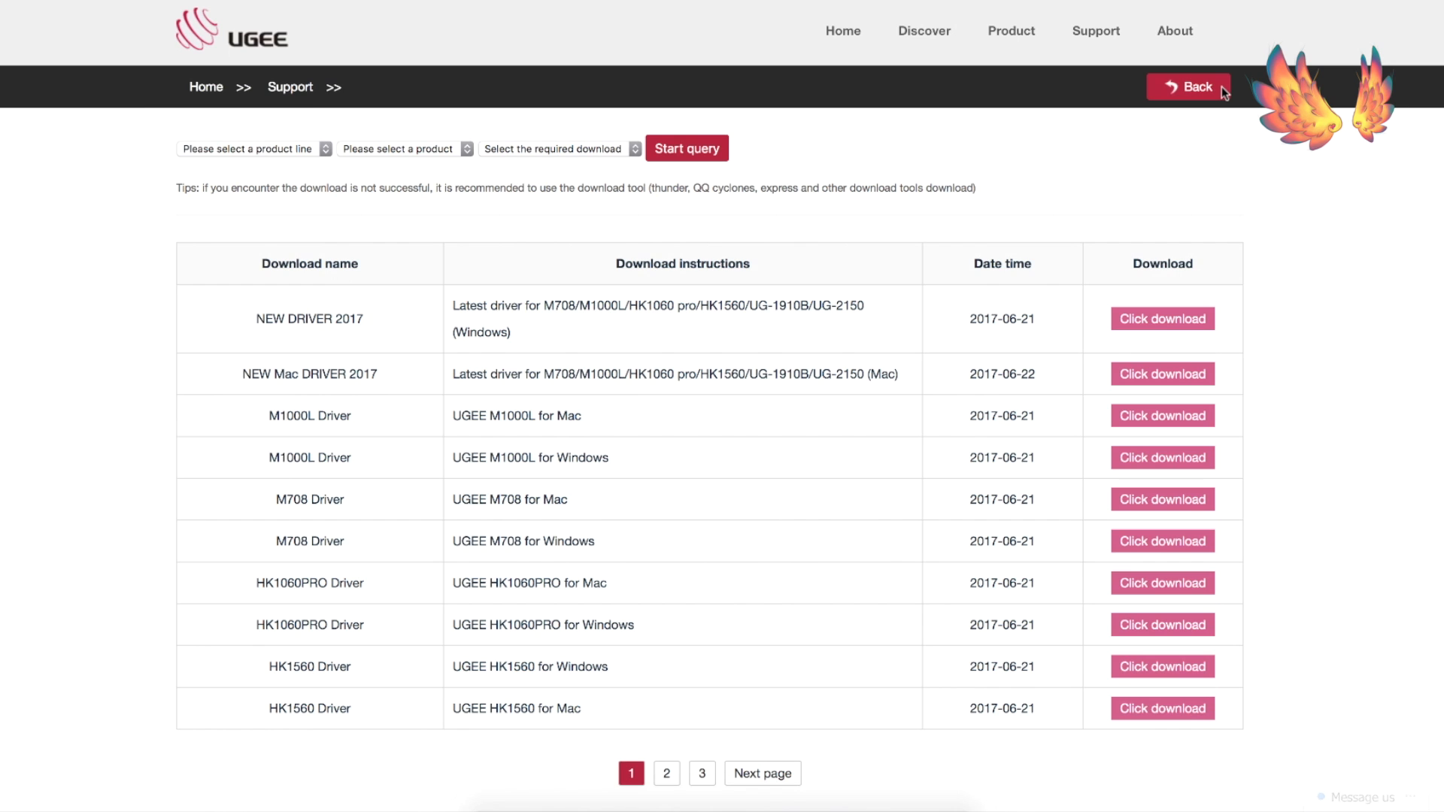
{"action": "mouse_move", "coordinate": [805, 187]}
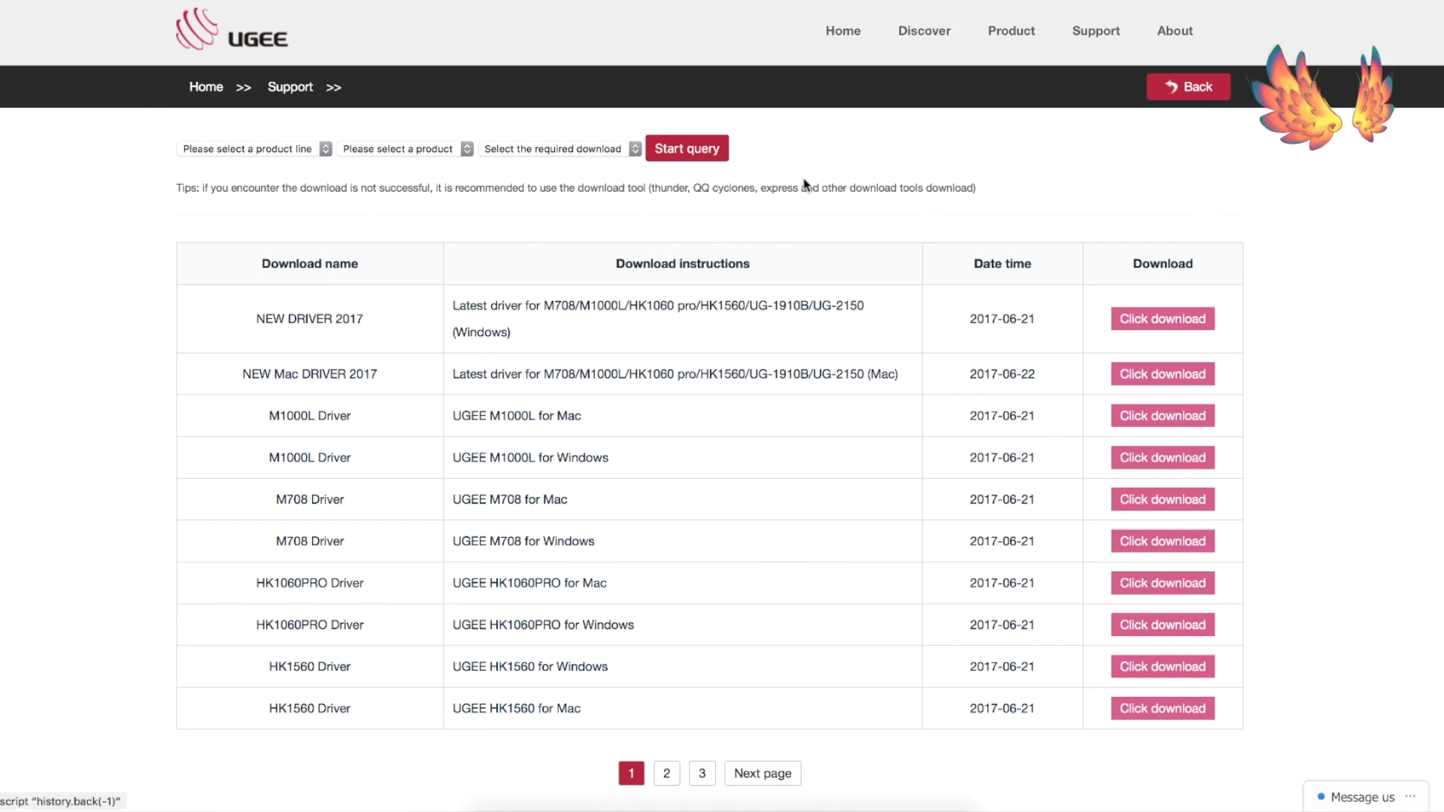
{"action": "mouse_move", "coordinate": [921, 342]}
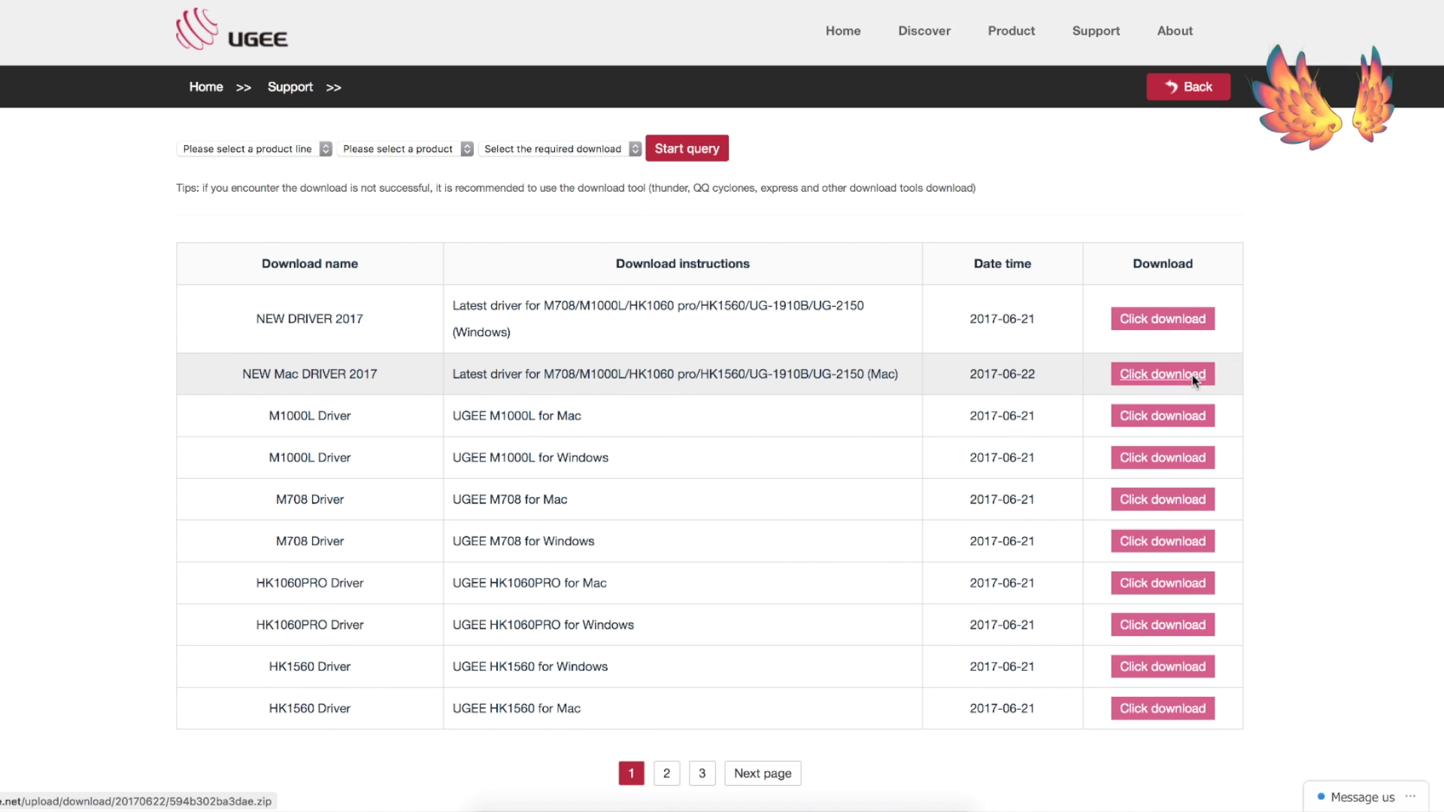
Download the NEW Mac DRIVER 2017 zip package to the Downloads folder.
{"action": "left_click", "coordinate": [1163, 375]}
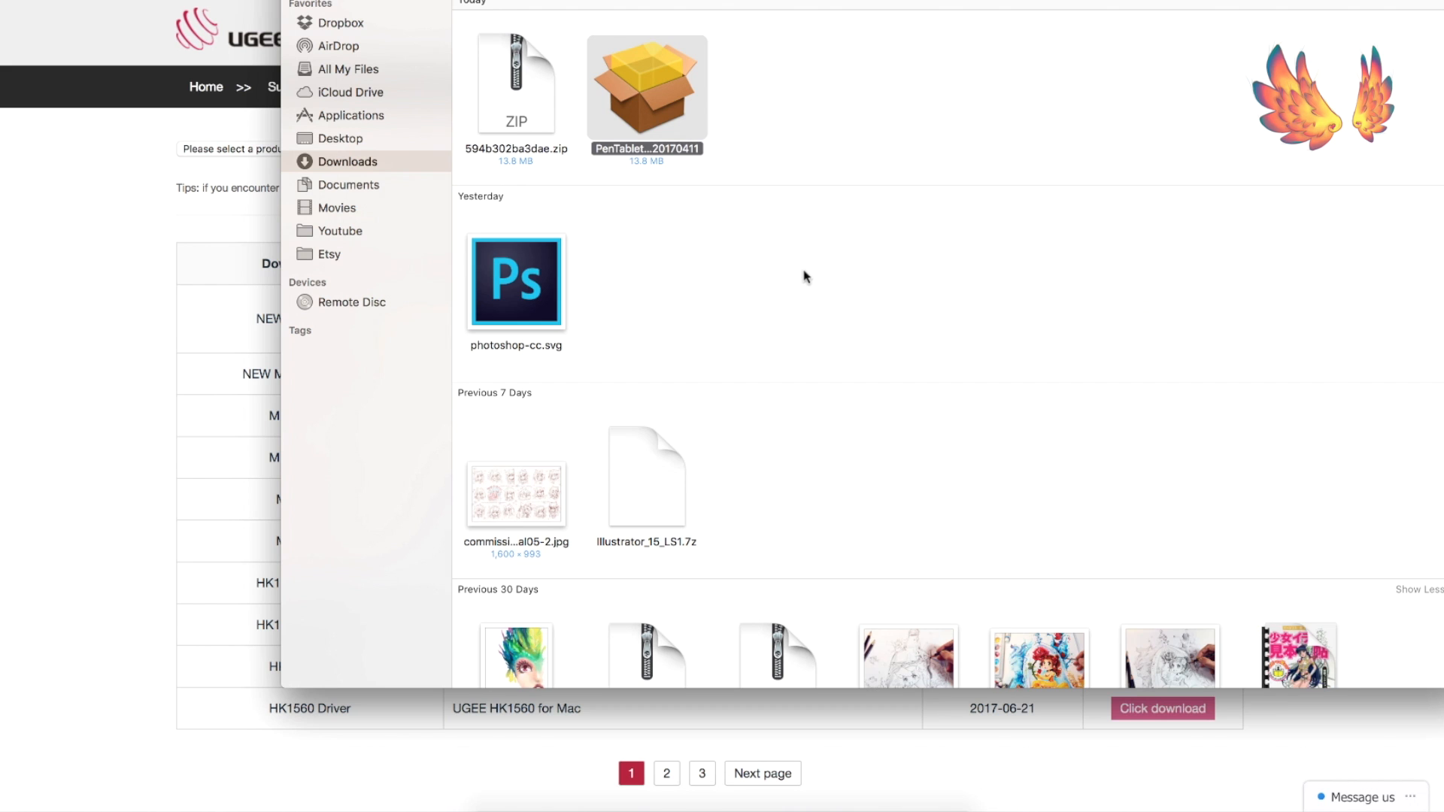
Launch the downloaded PenTablet .pkg installer and continue past its introduction.
{"action": "double_click", "coordinate": [647, 87]}
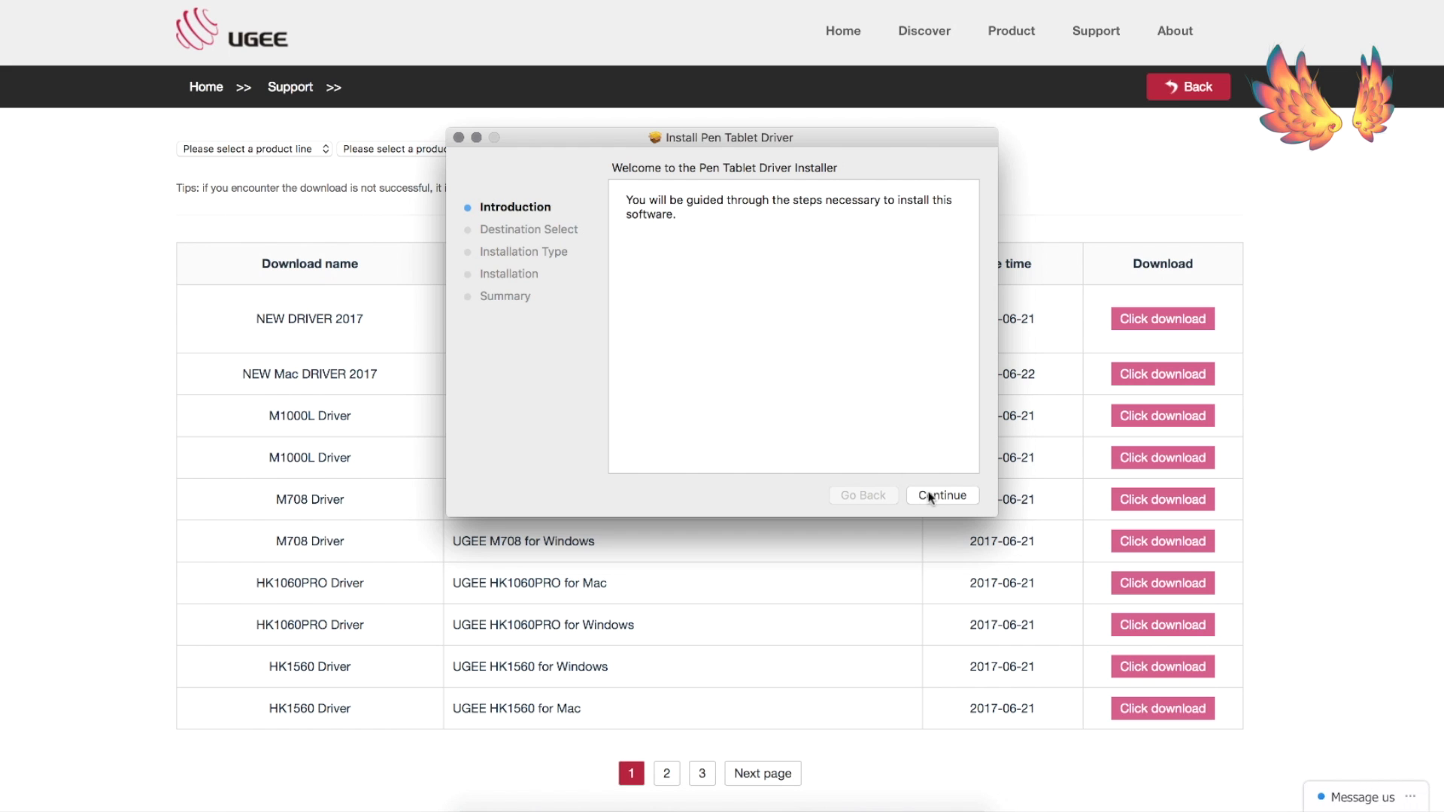
{"action": "left_click", "coordinate": [940, 495]}
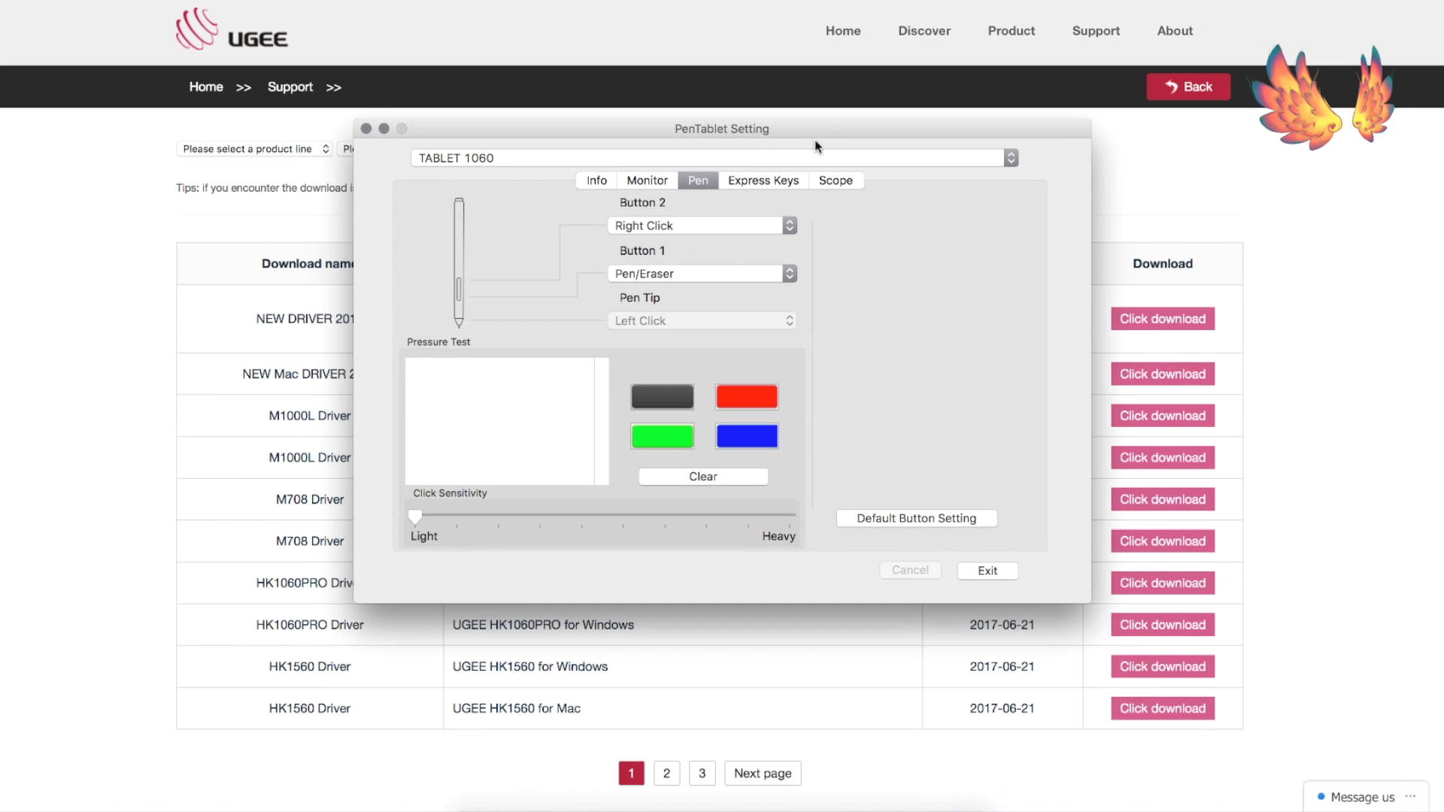
Review the pen Button 1/Button 2 assignments, then the Express Keys with K8 on Eraser Tool.
{"action": "left_click", "coordinate": [10, 4]}
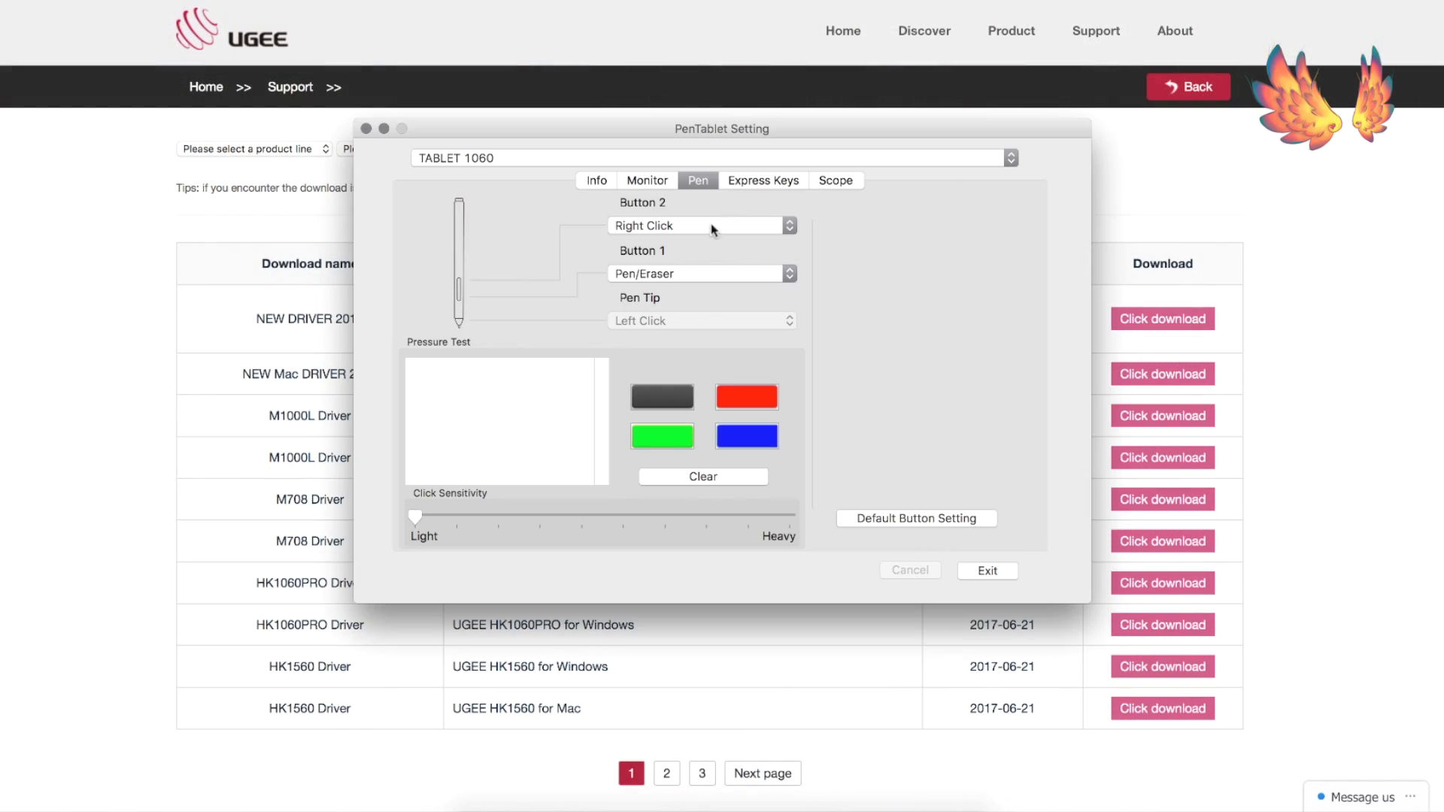
{"action": "mouse_move", "coordinate": [657, 285]}
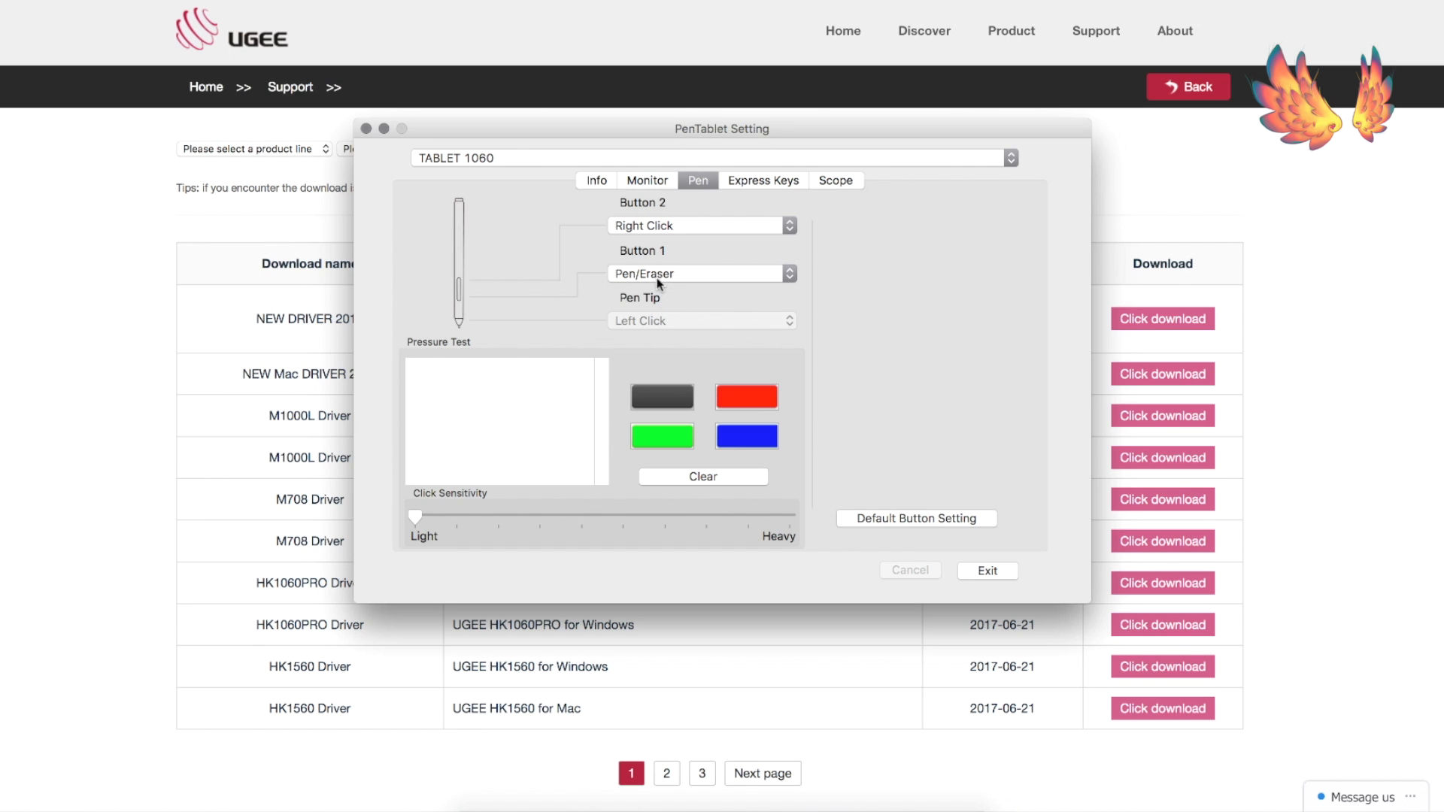
{"action": "mouse_move", "coordinate": [762, 186]}
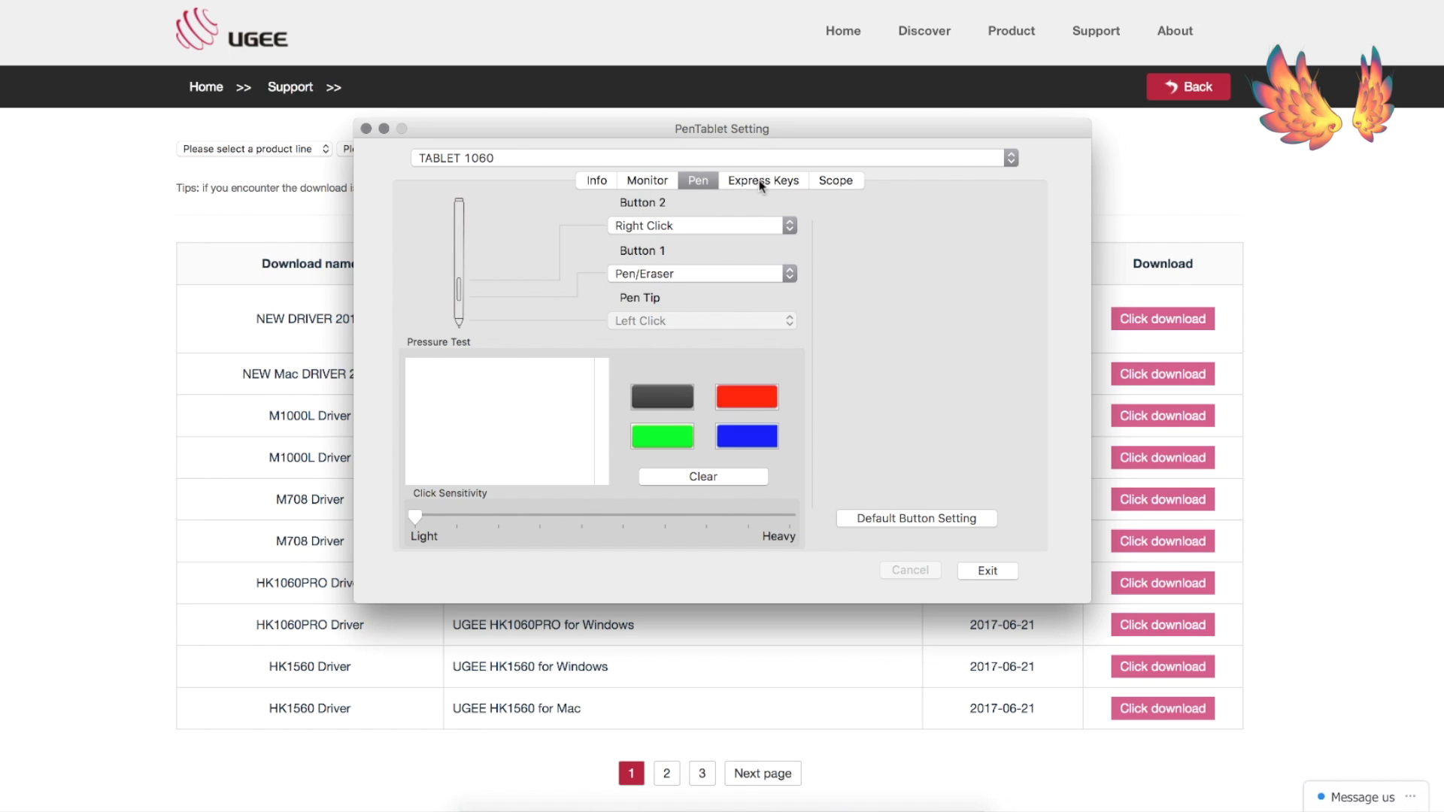
{"action": "left_click", "coordinate": [763, 179]}
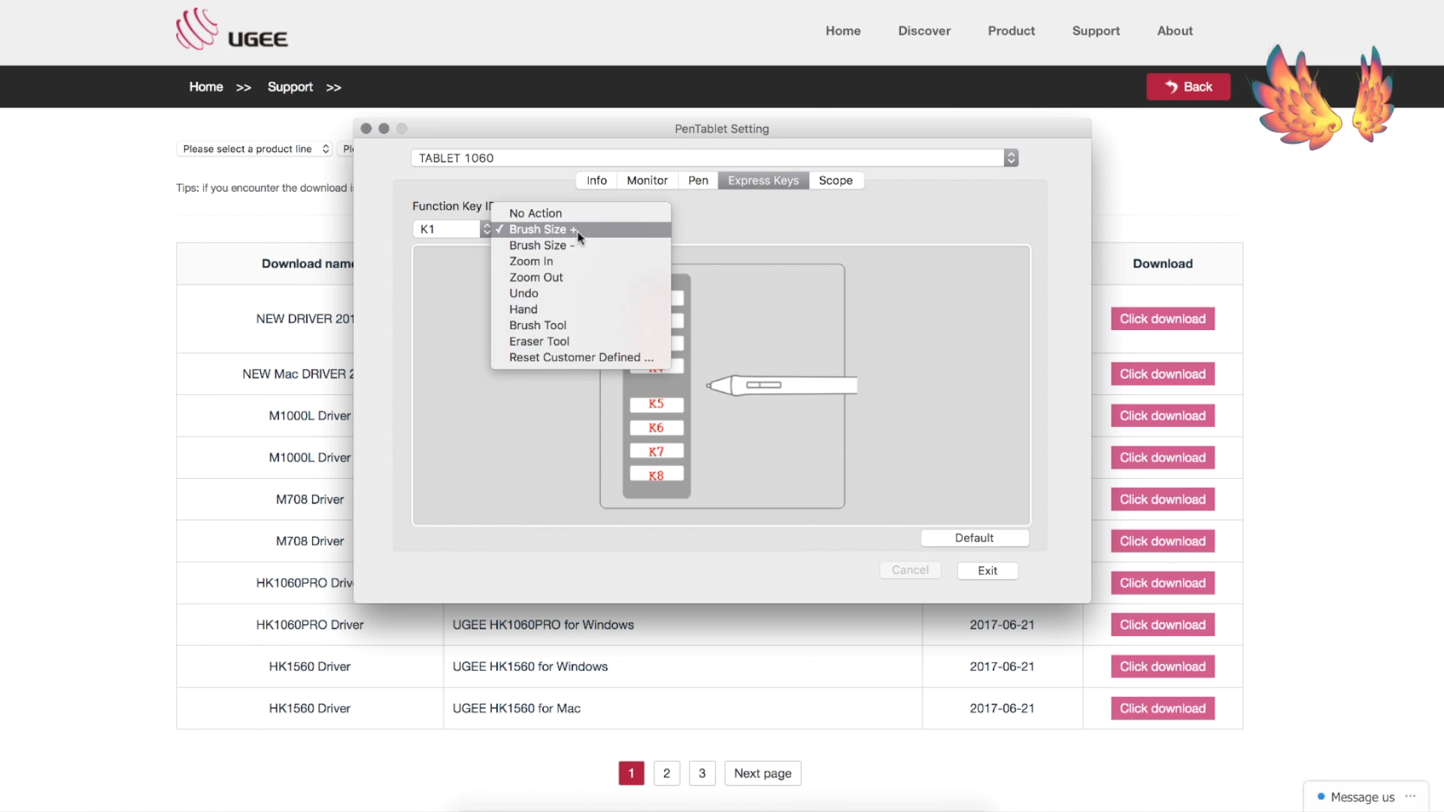
{"action": "left_click", "coordinate": [538, 342]}
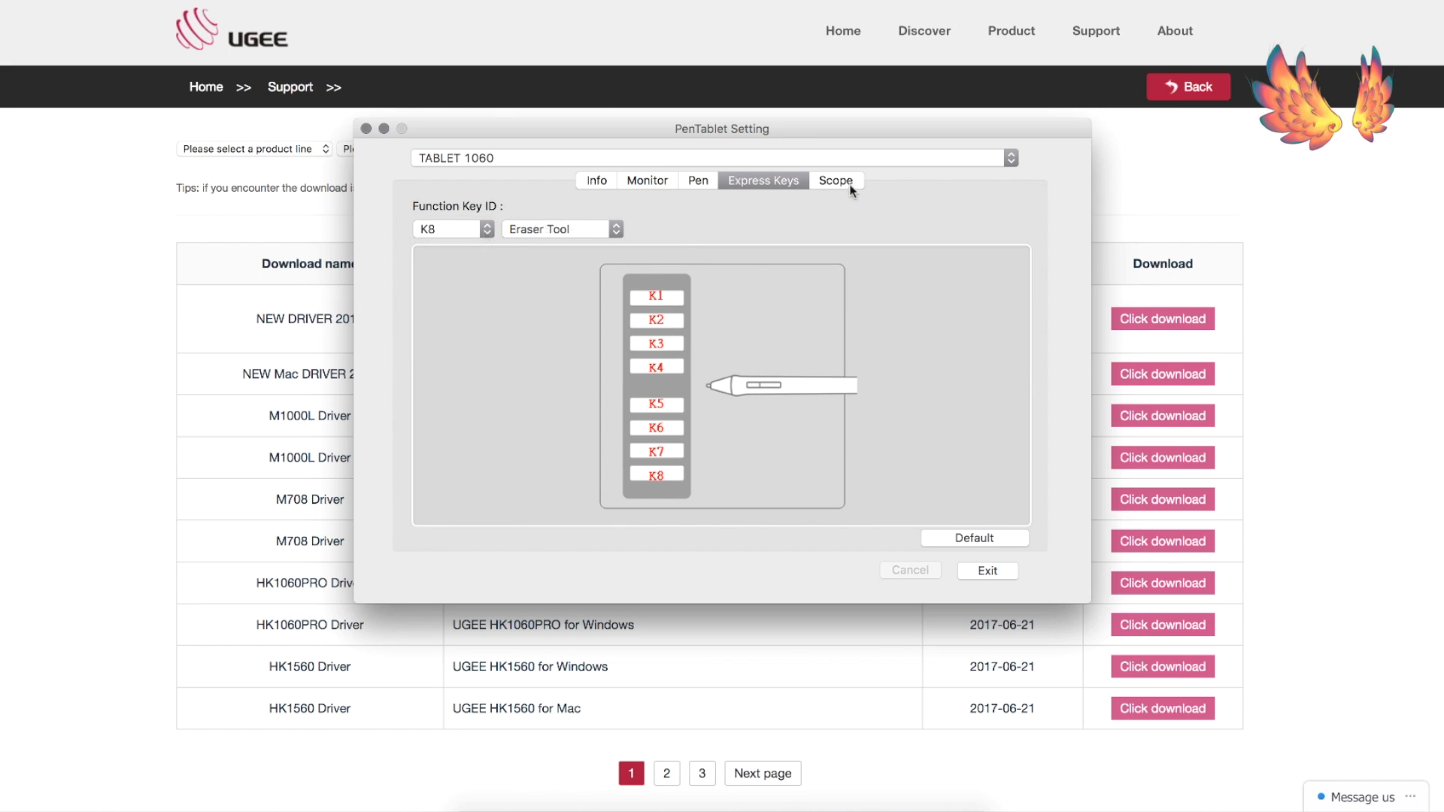
Show the Scope settings: 10 by 6 inch pen area, no offset, right-hand orientation.
{"action": "left_click", "coordinate": [835, 180]}
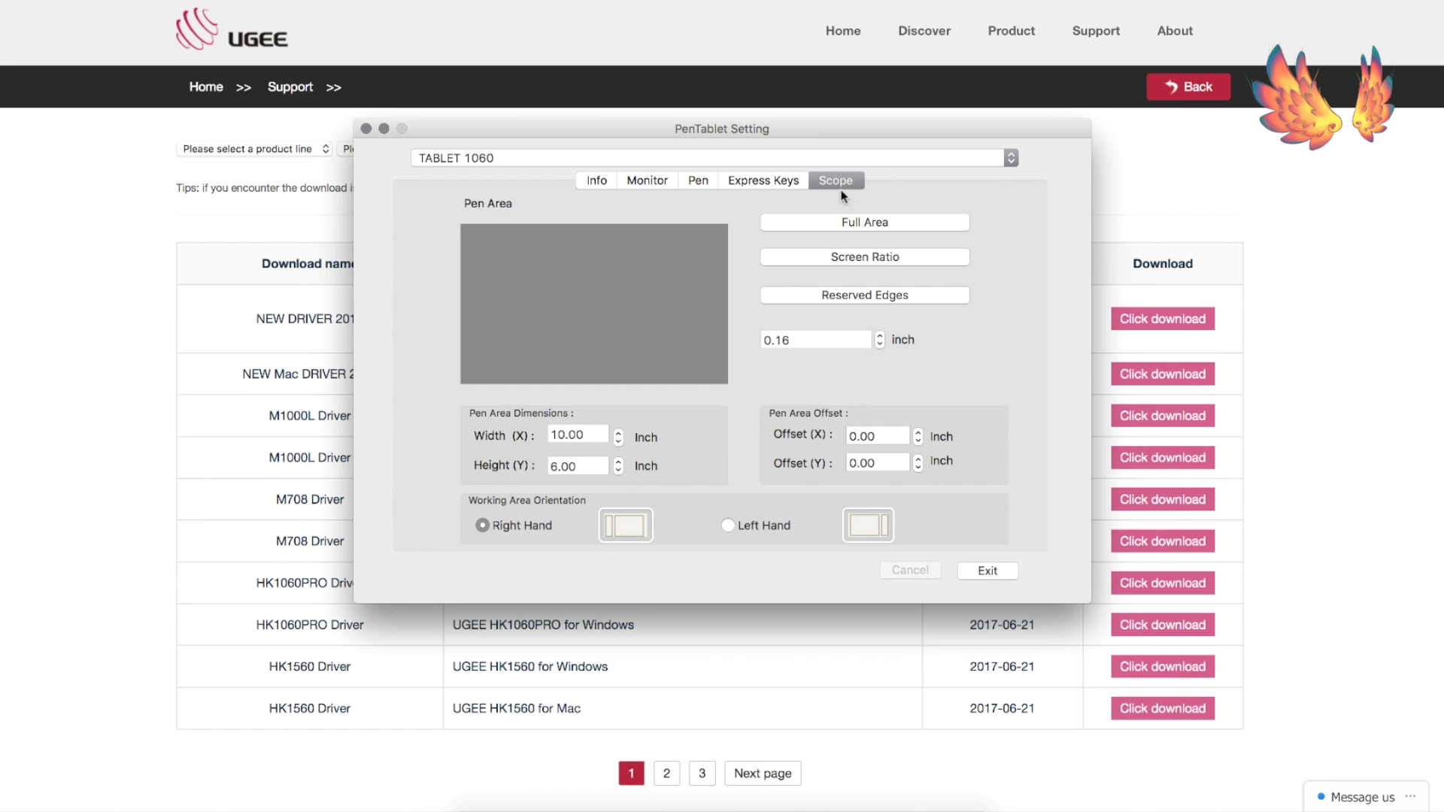
{"action": "mouse_move", "coordinate": [194, 157]}
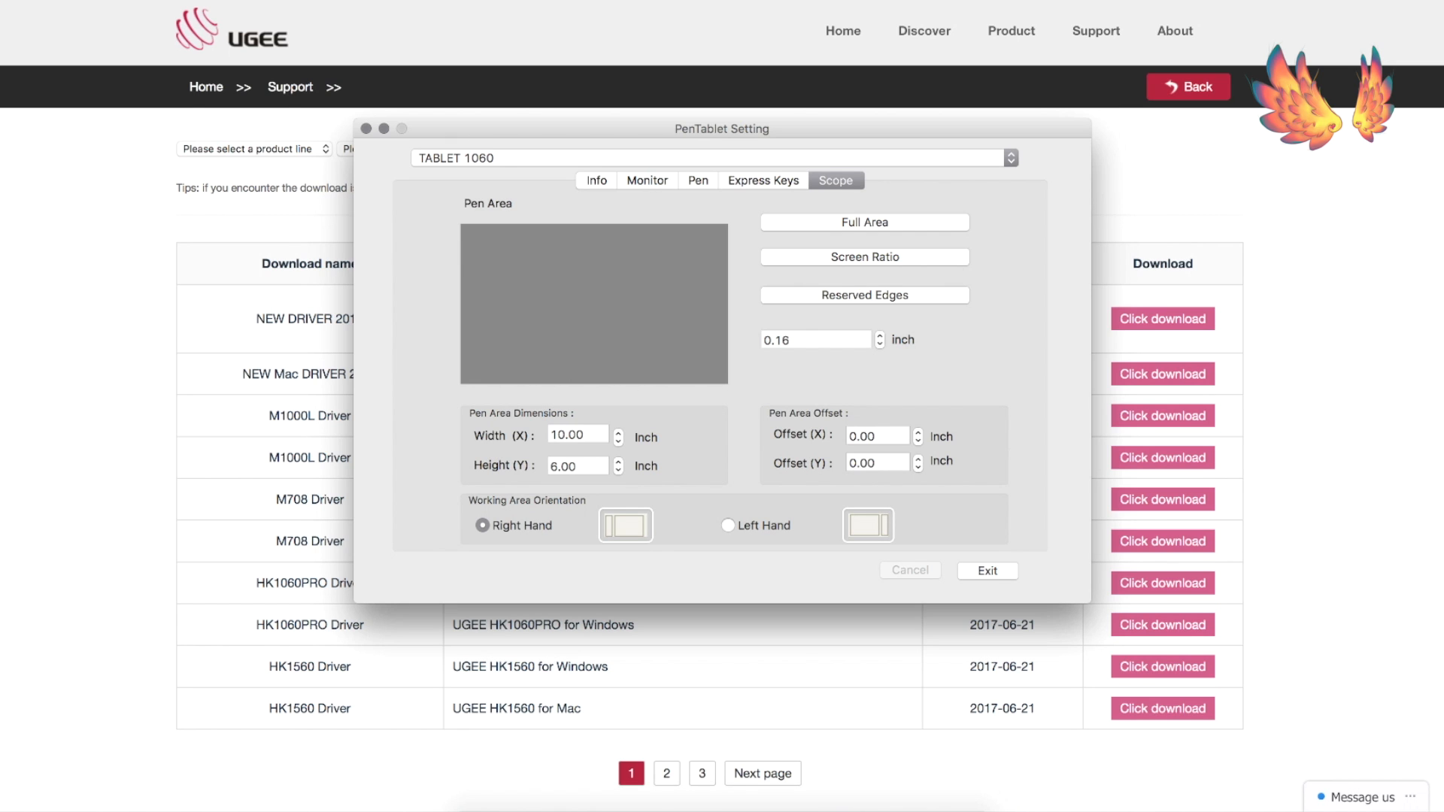
{"action": "mouse_move", "coordinate": [1341, 639]}
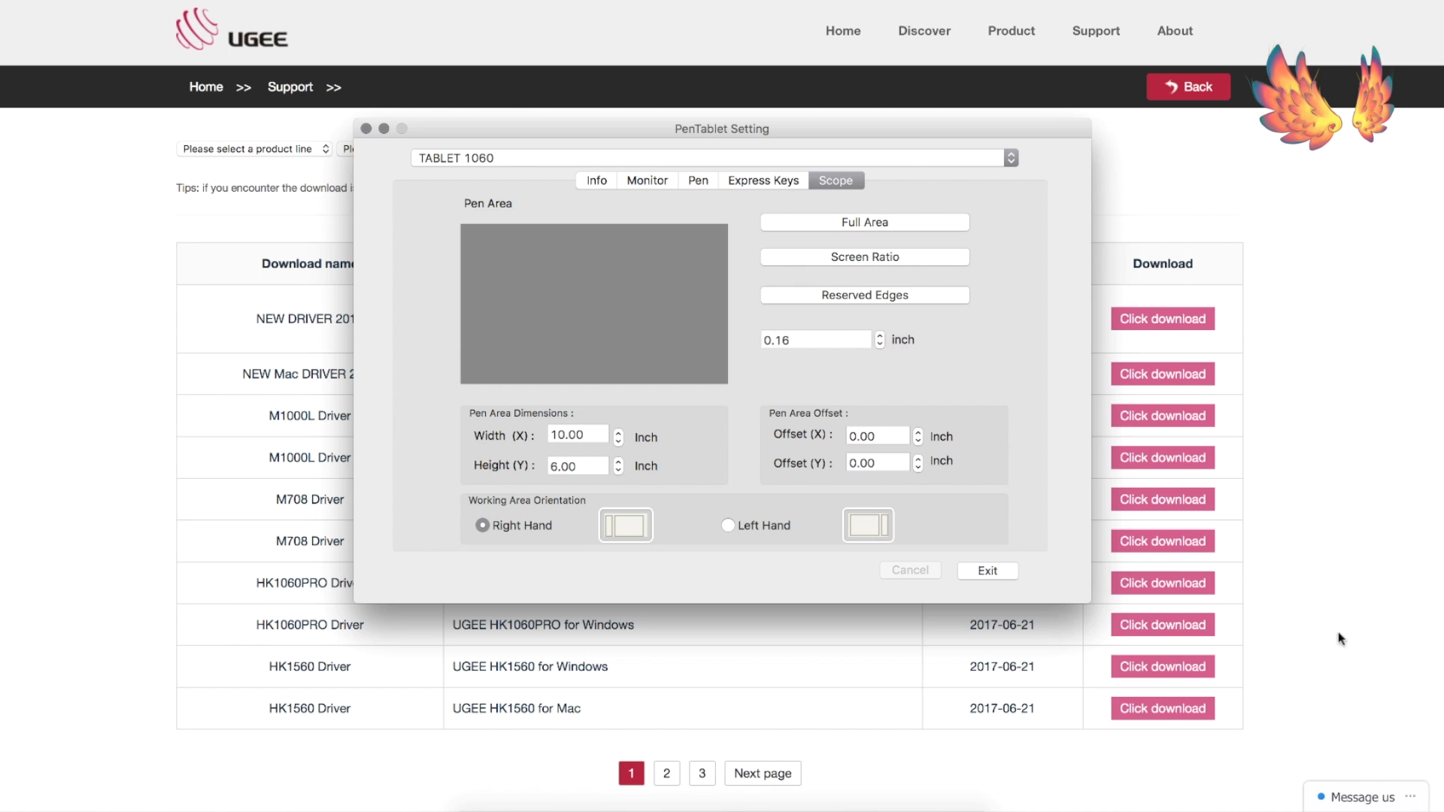